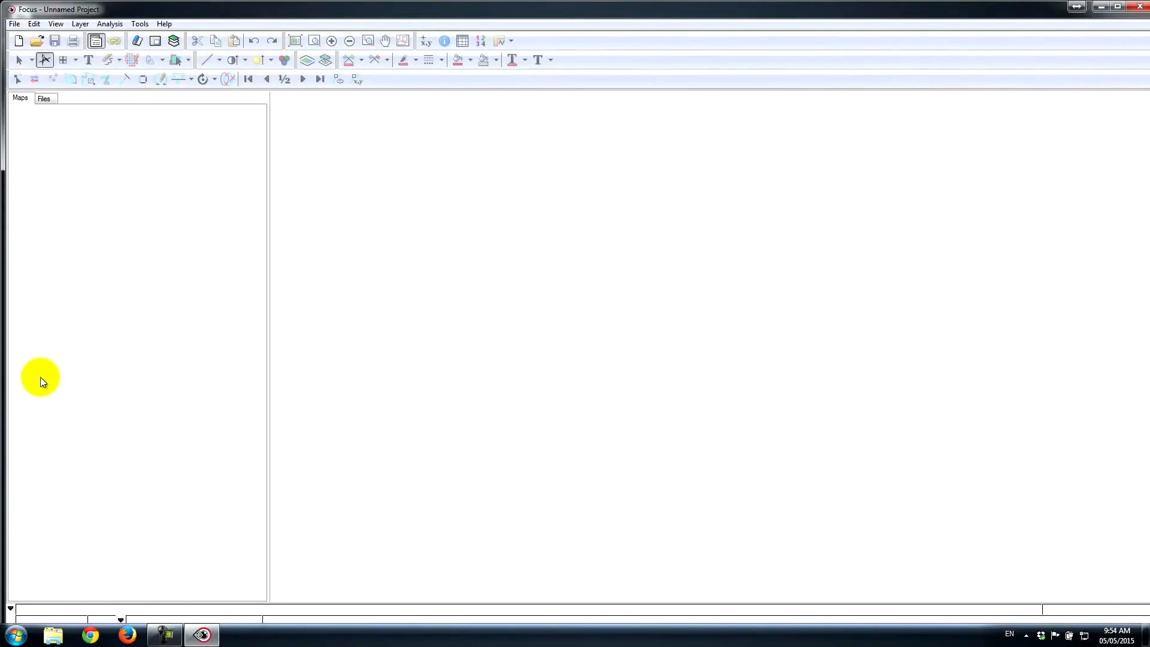
mouse_move(36, 40)
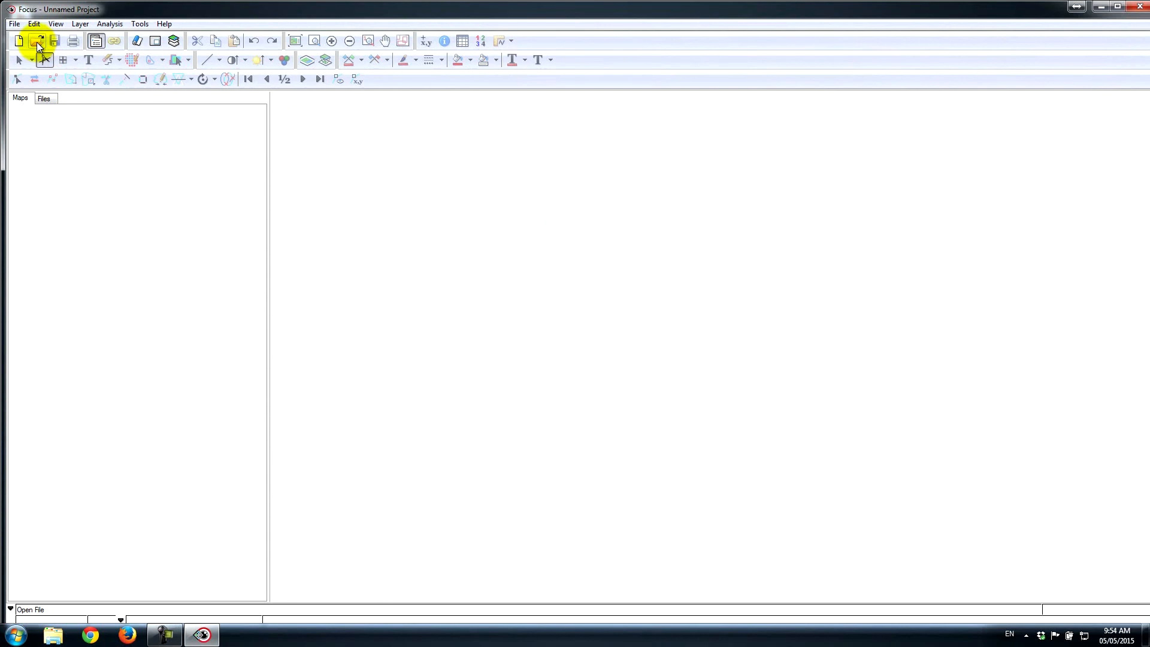
mouse_move(38, 40)
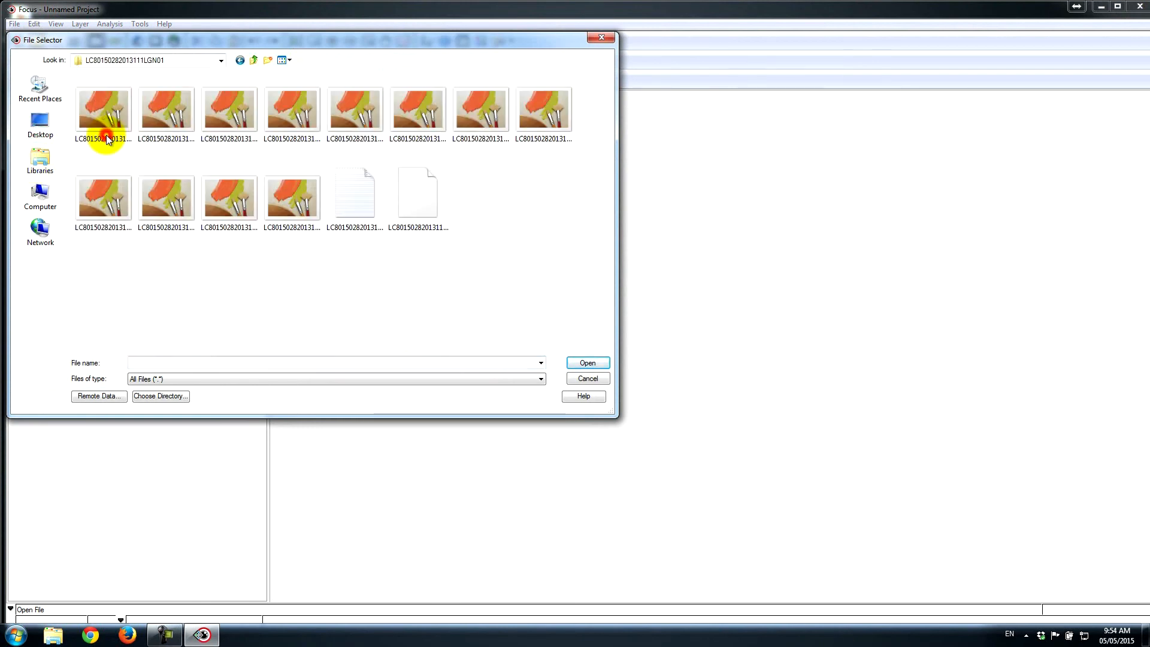
left_click(353, 194)
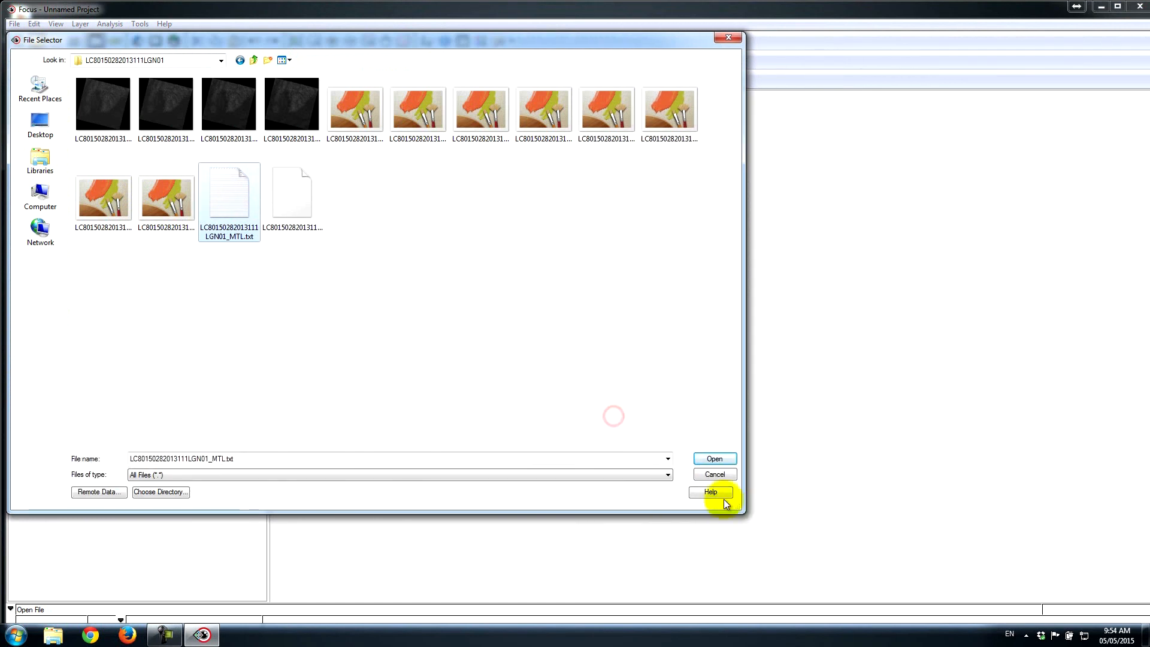
left_click(713, 458)
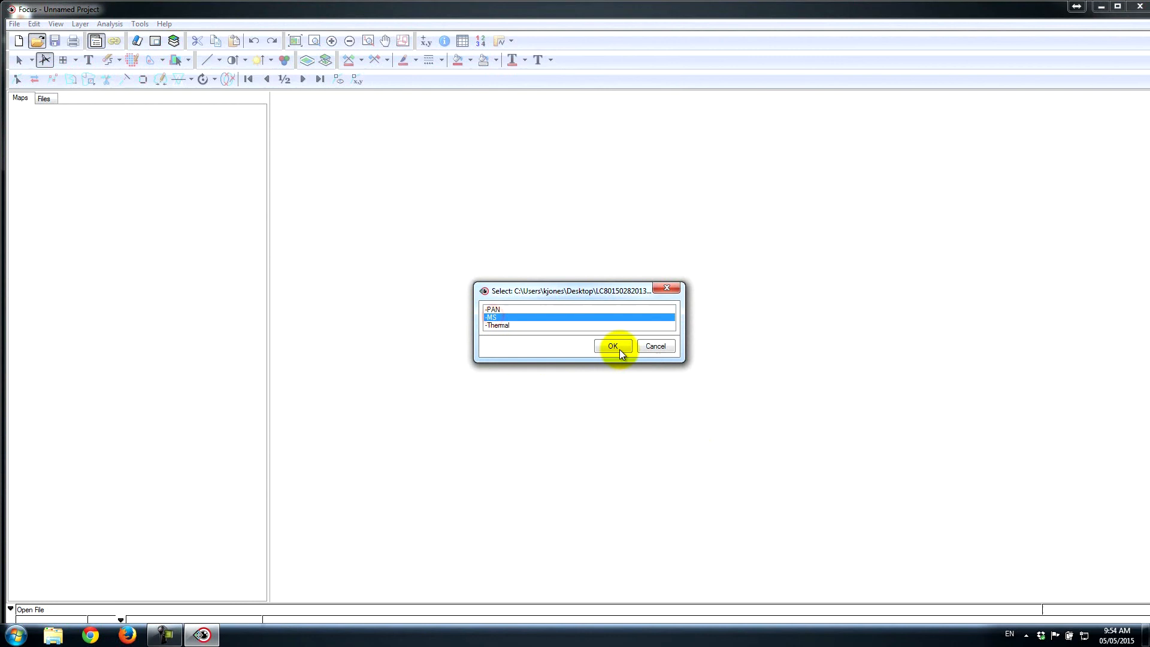
left_click(613, 345)
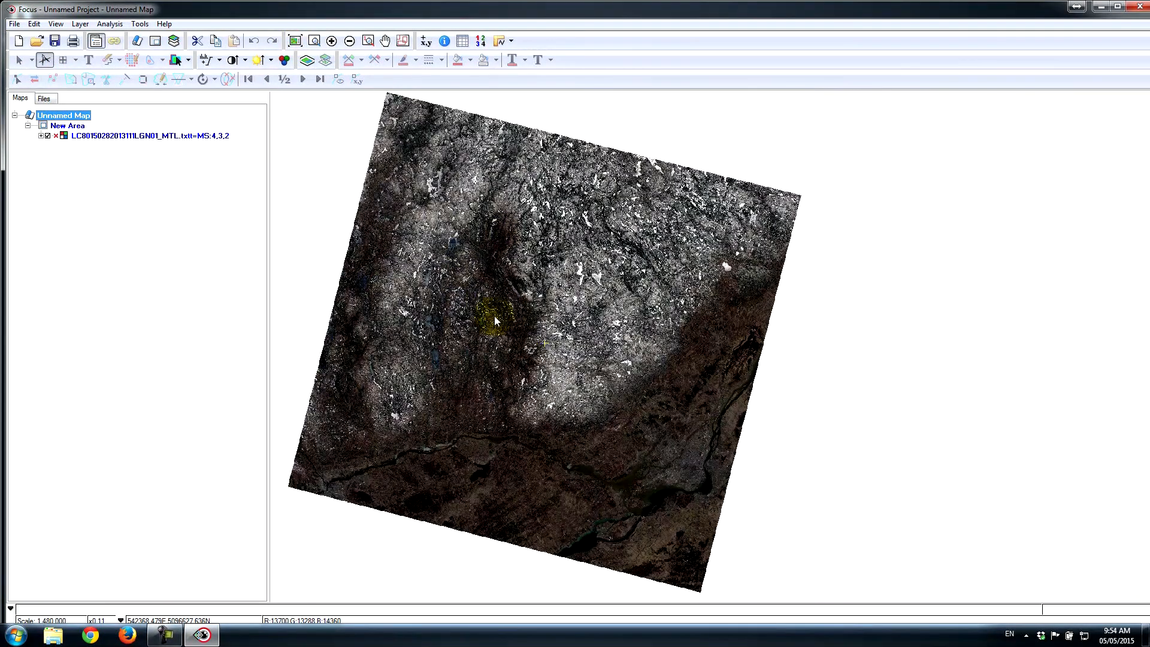
mouse_move(669, 437)
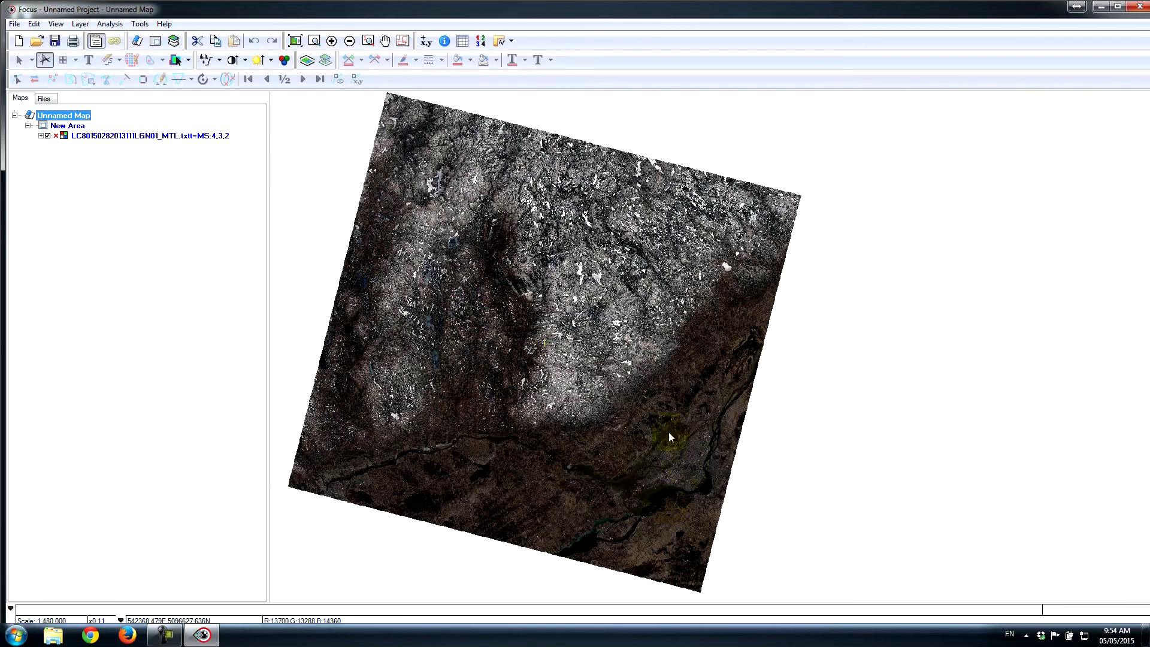
left_click(660, 479)
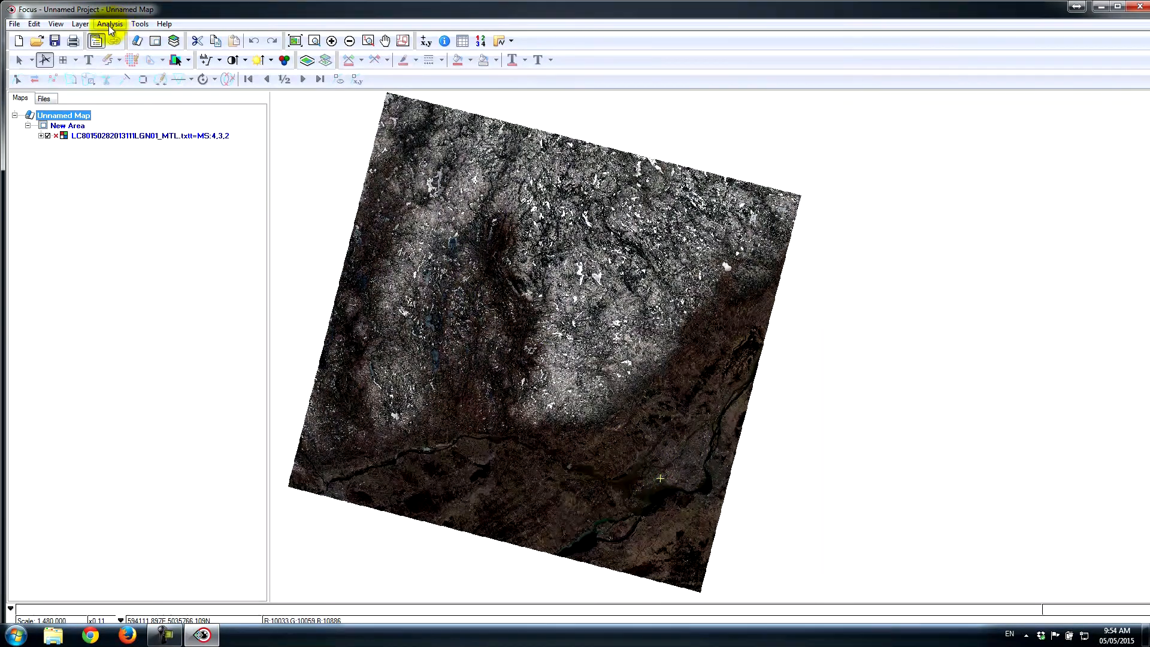
Open Clipping/Subsetting and bisect the clip region three times to 962 by 936 pixels
left_click(140, 23)
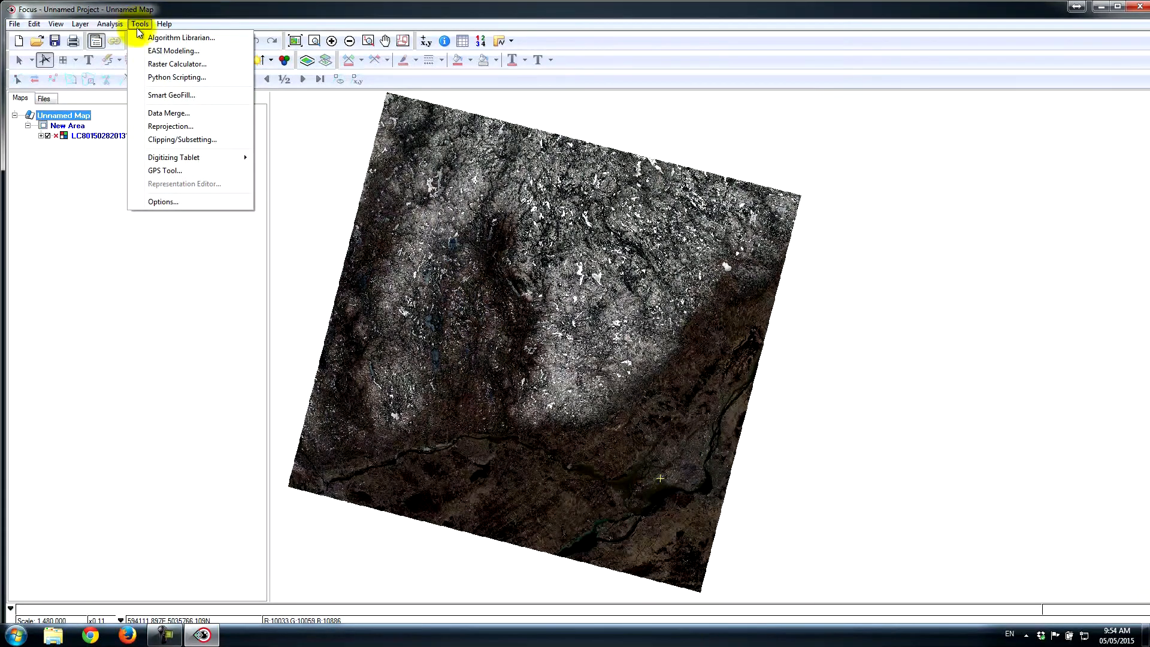
mouse_move(182, 140)
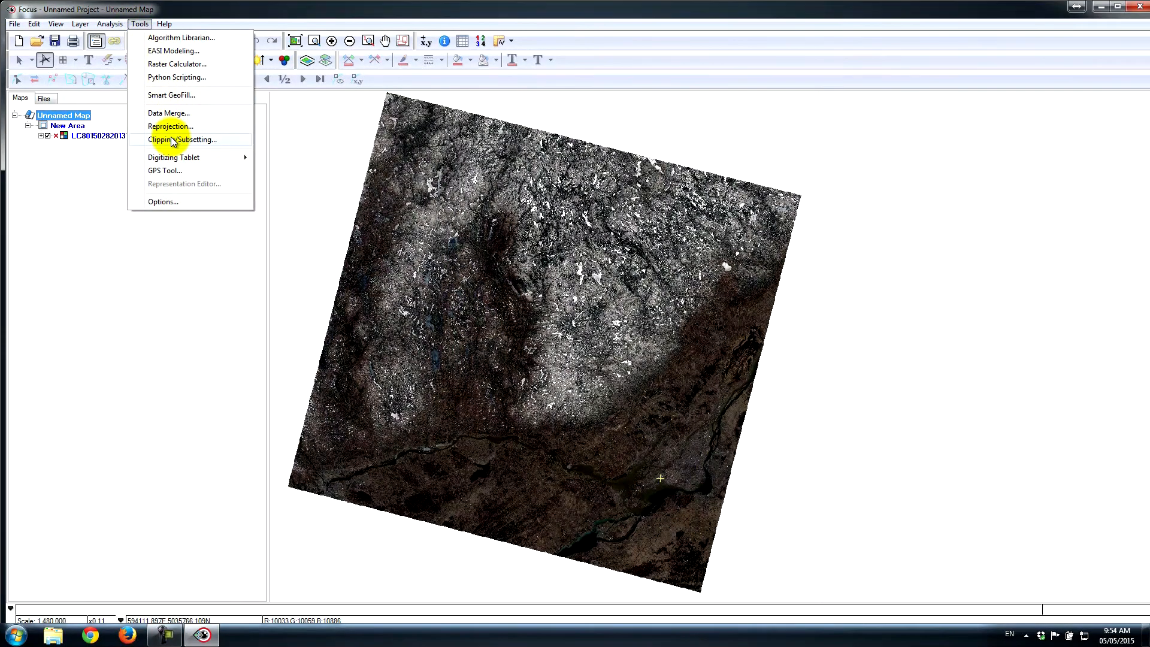
left_click(183, 140)
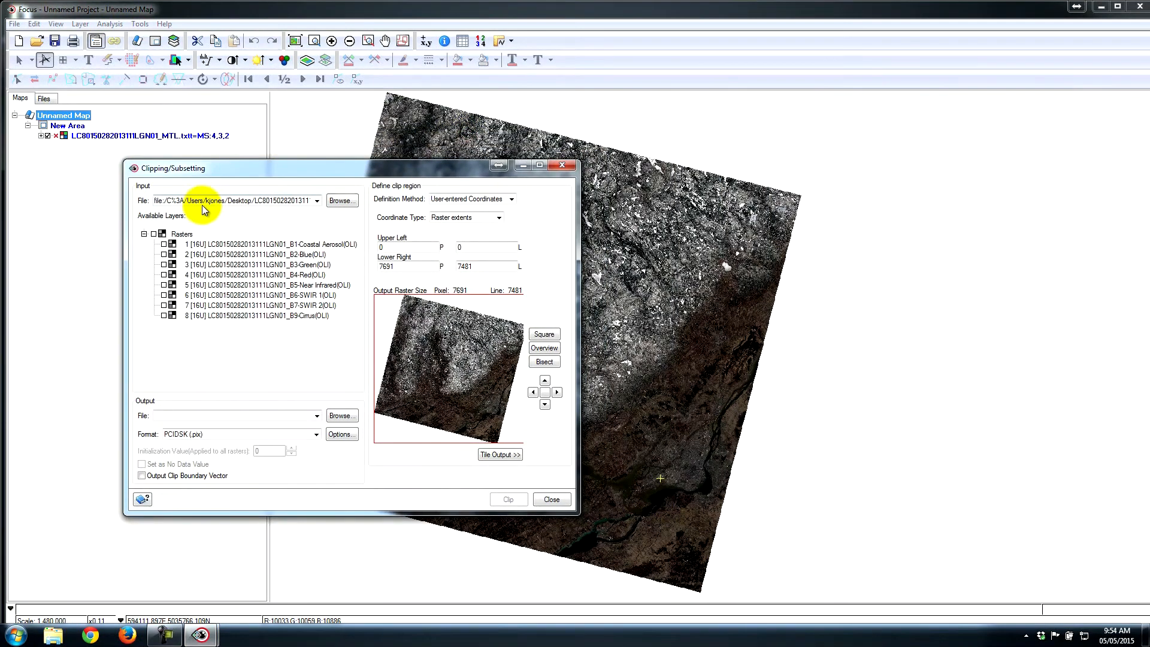
mouse_move(207, 223)
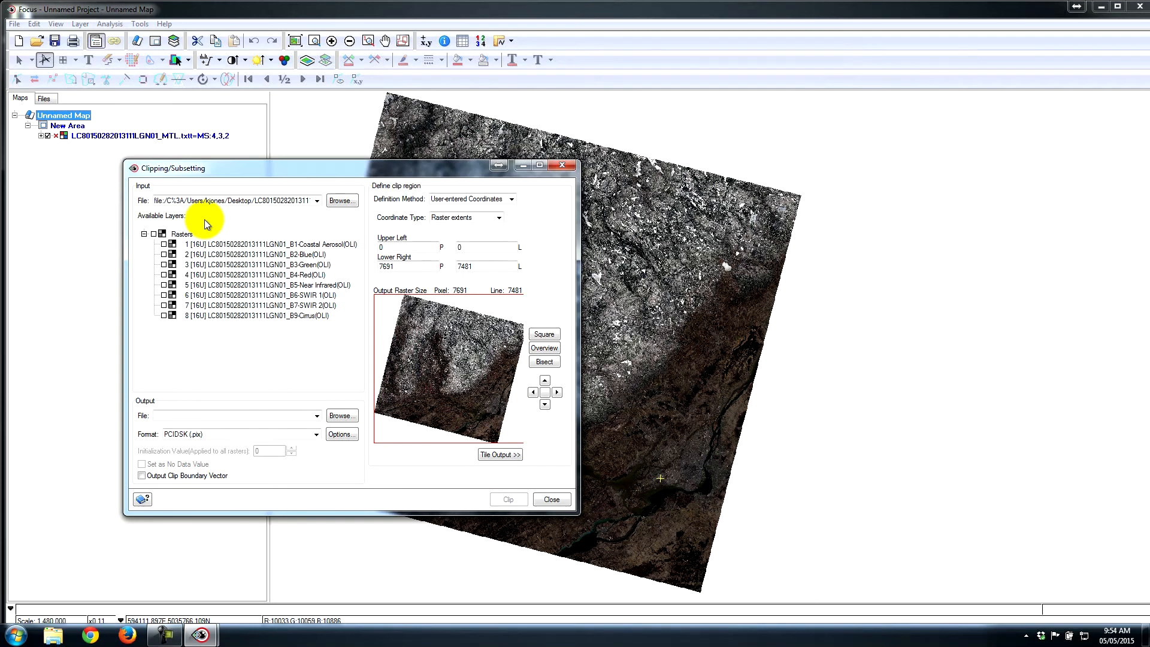
mouse_move(473, 330)
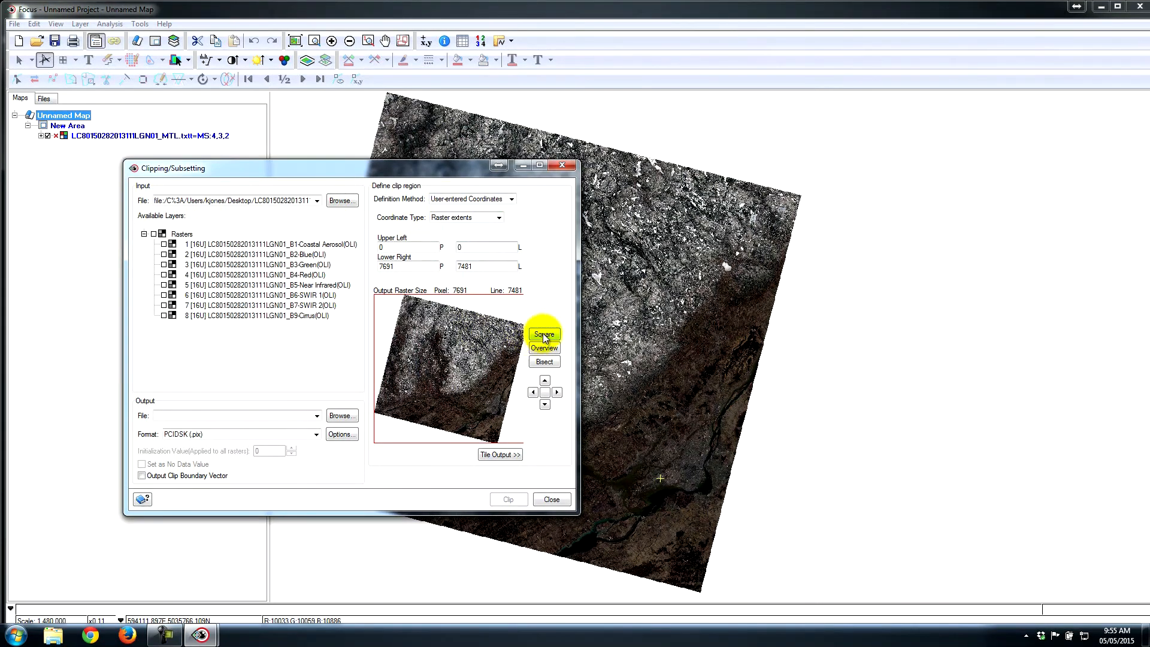
mouse_move(545, 347)
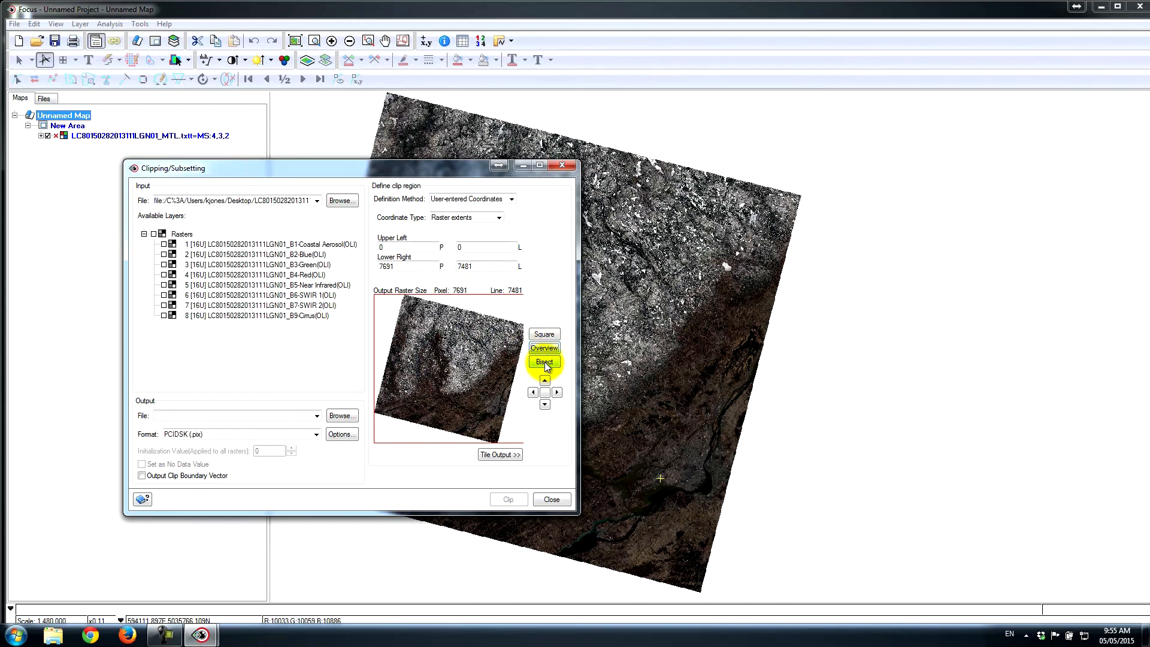
left_click(544, 362)
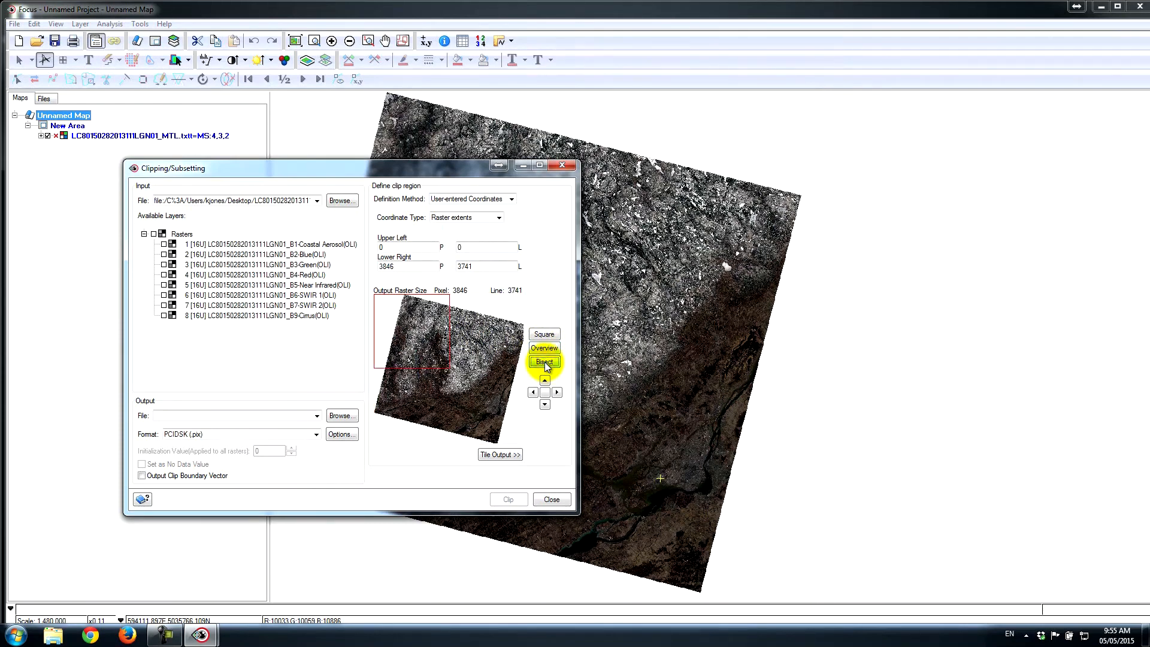
left_click(544, 361)
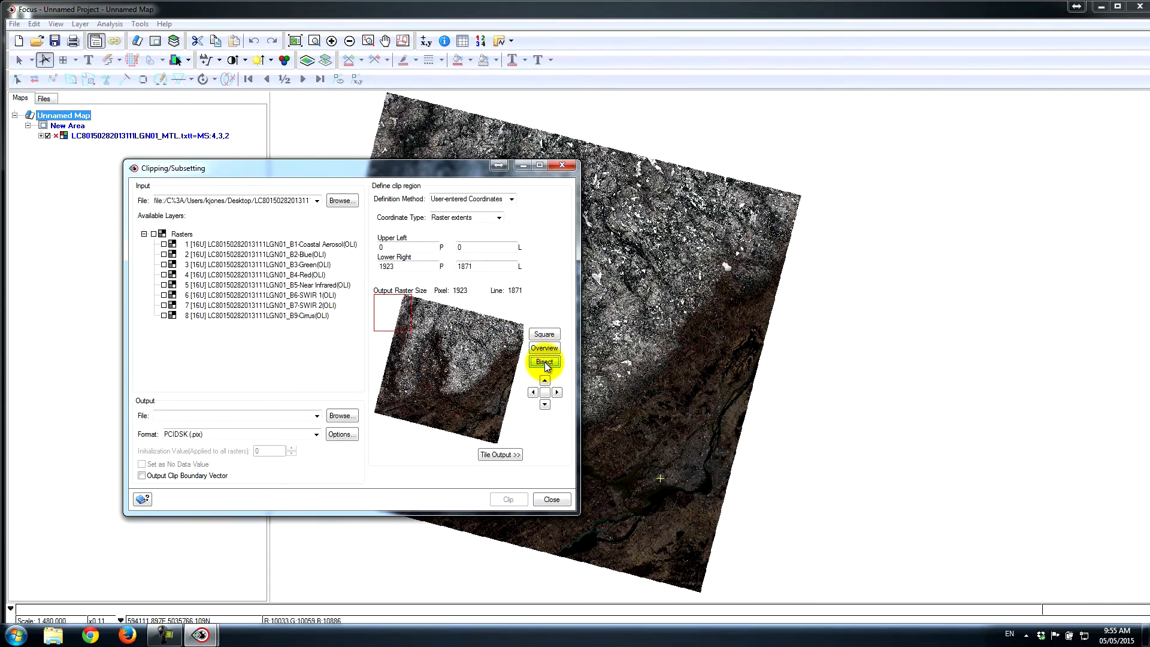
left_click(544, 347)
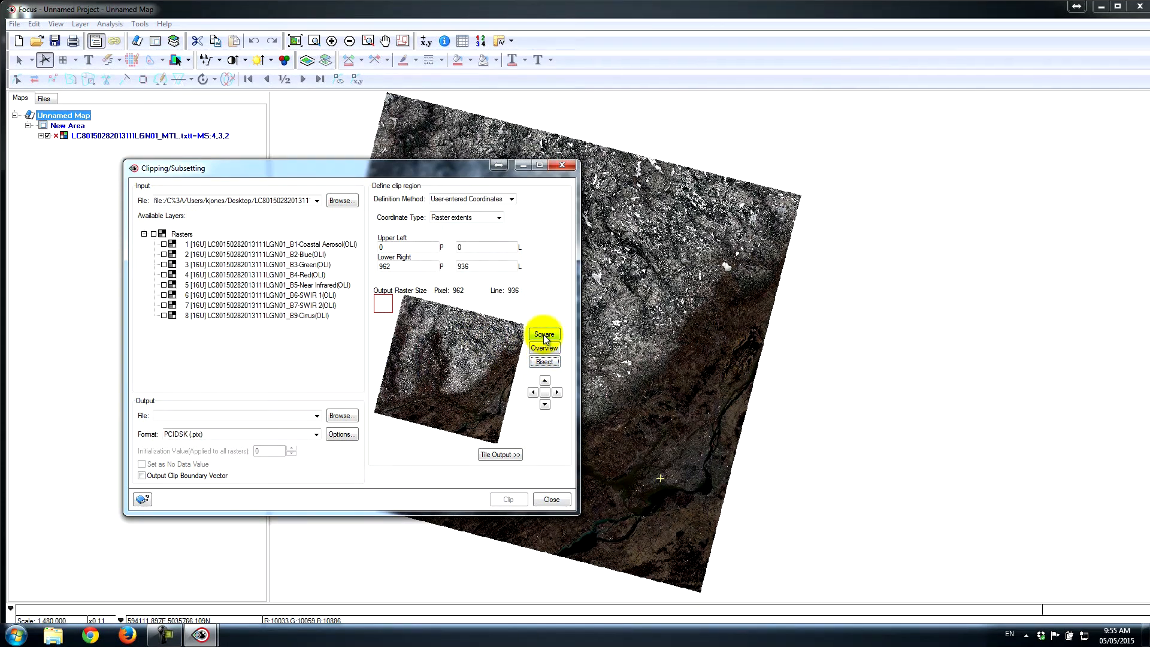
Reshape the clip box to 2524 by 1446 pixels, keeping User-entered Coordinates
left_click(545, 334)
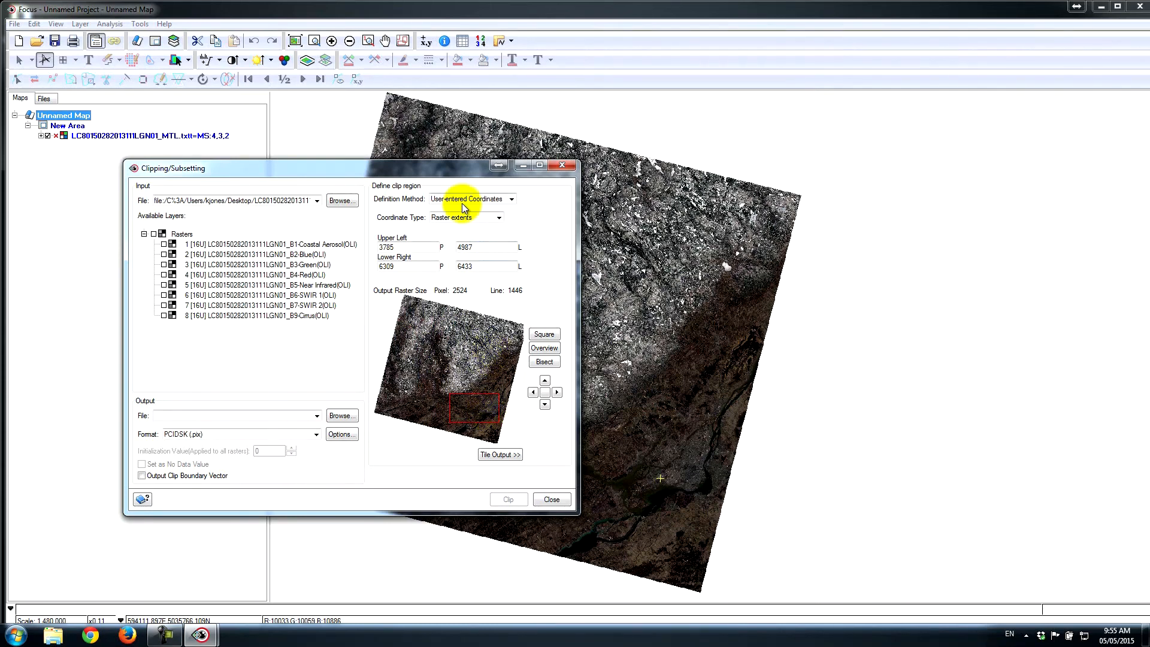
left_click(511, 199)
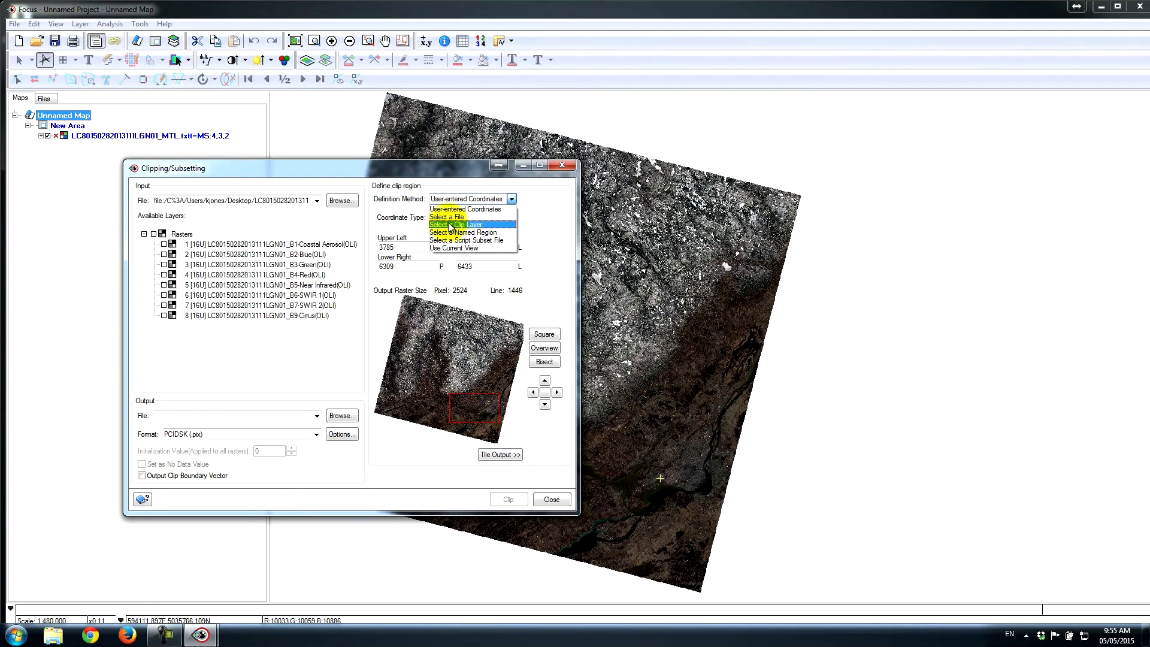
mouse_move(455, 224)
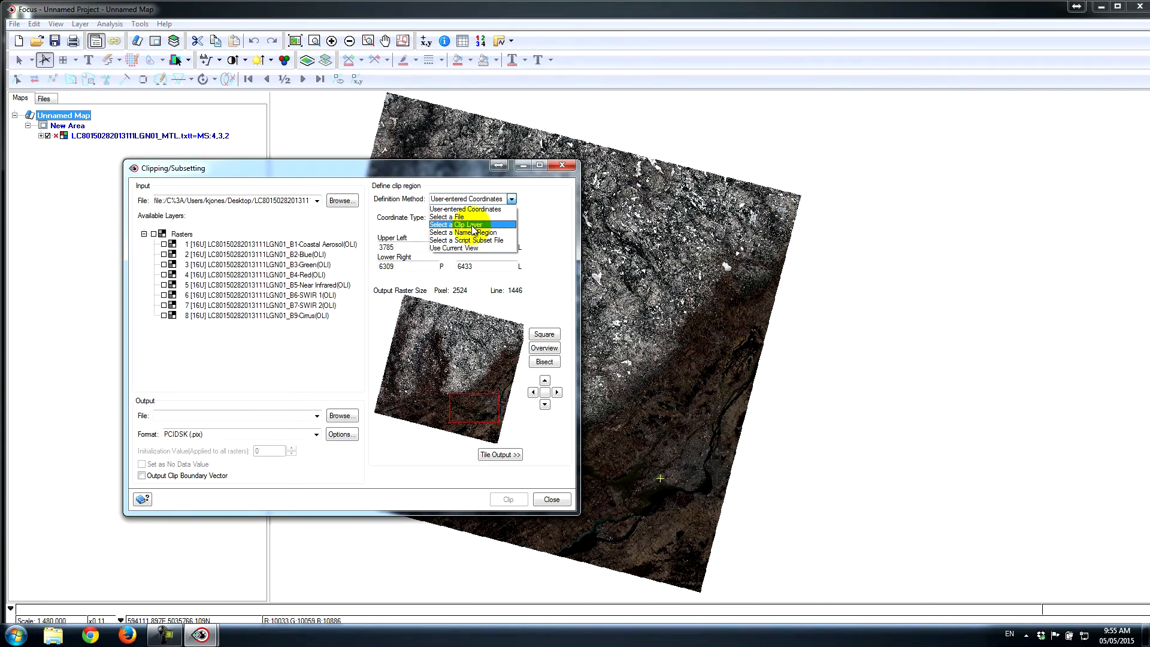
left_click(466, 217)
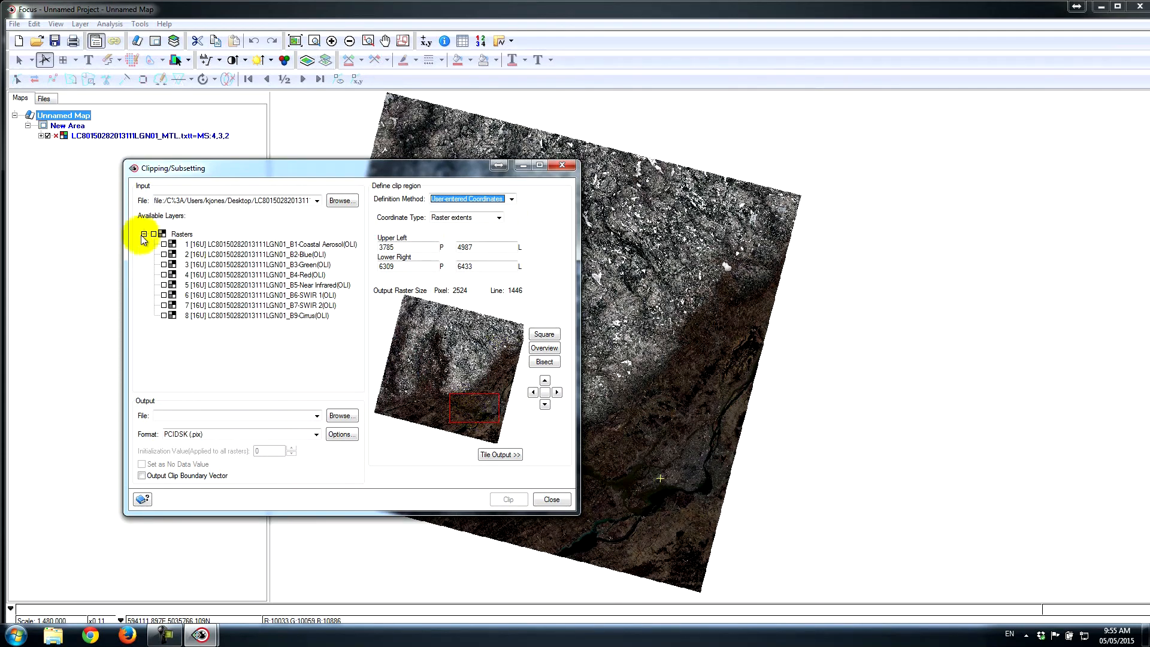
Include all eight raster channels and set the output to landsat_8_montreal.pix on the desktop
left_click(153, 233)
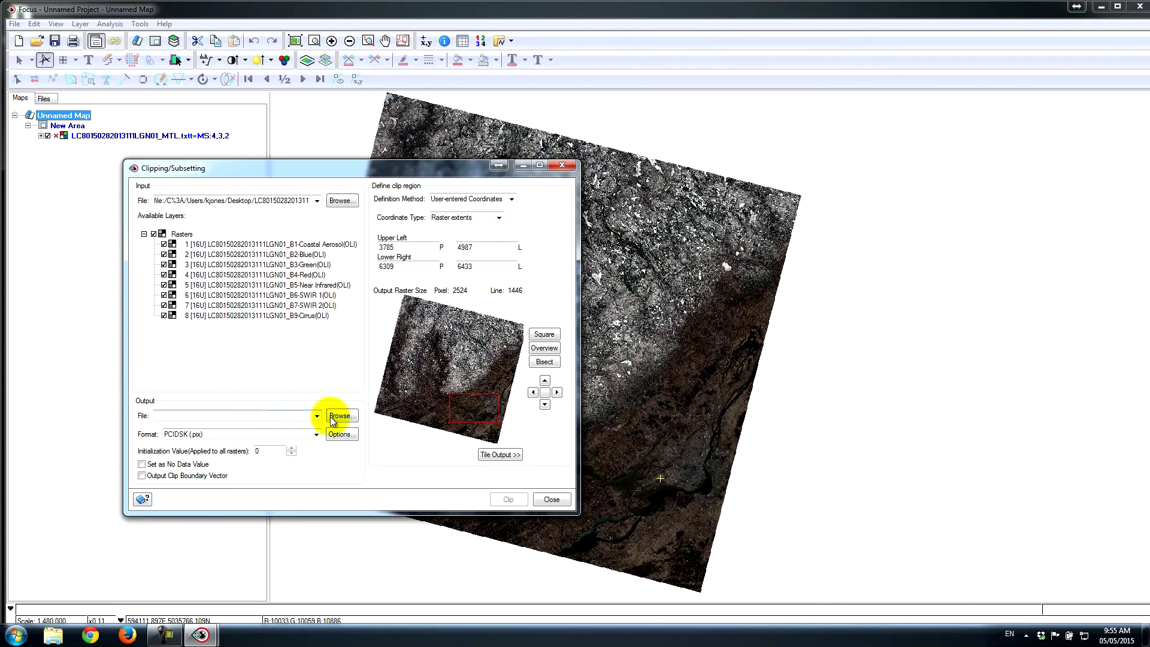
left_click(339, 415)
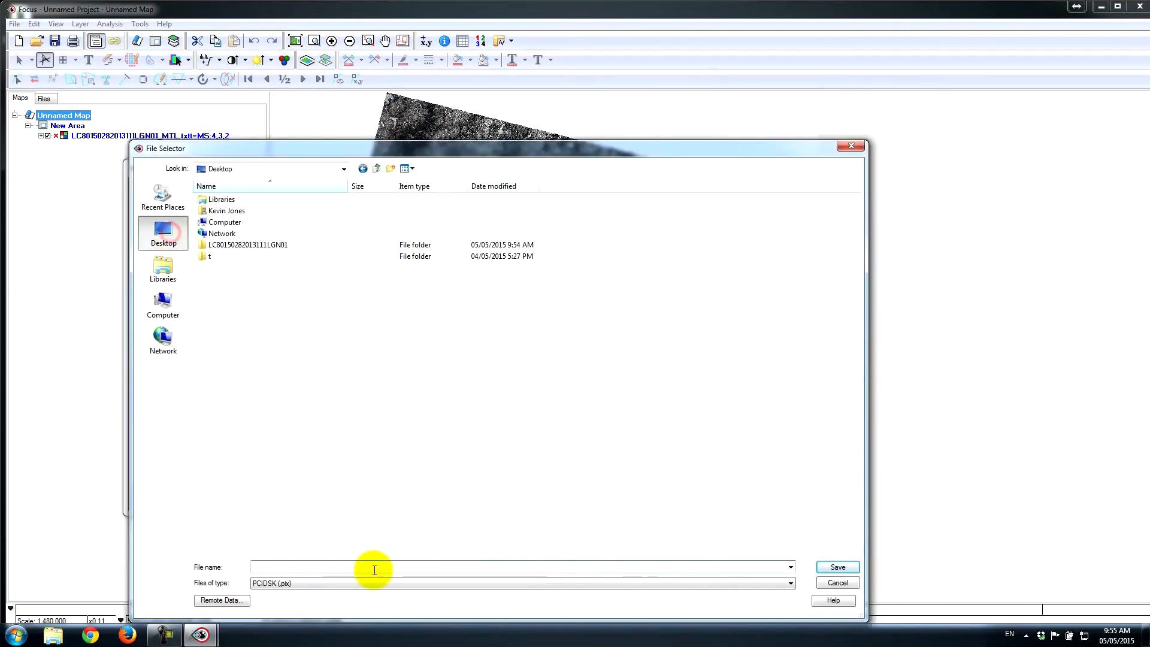
type("landsat_8_mon")
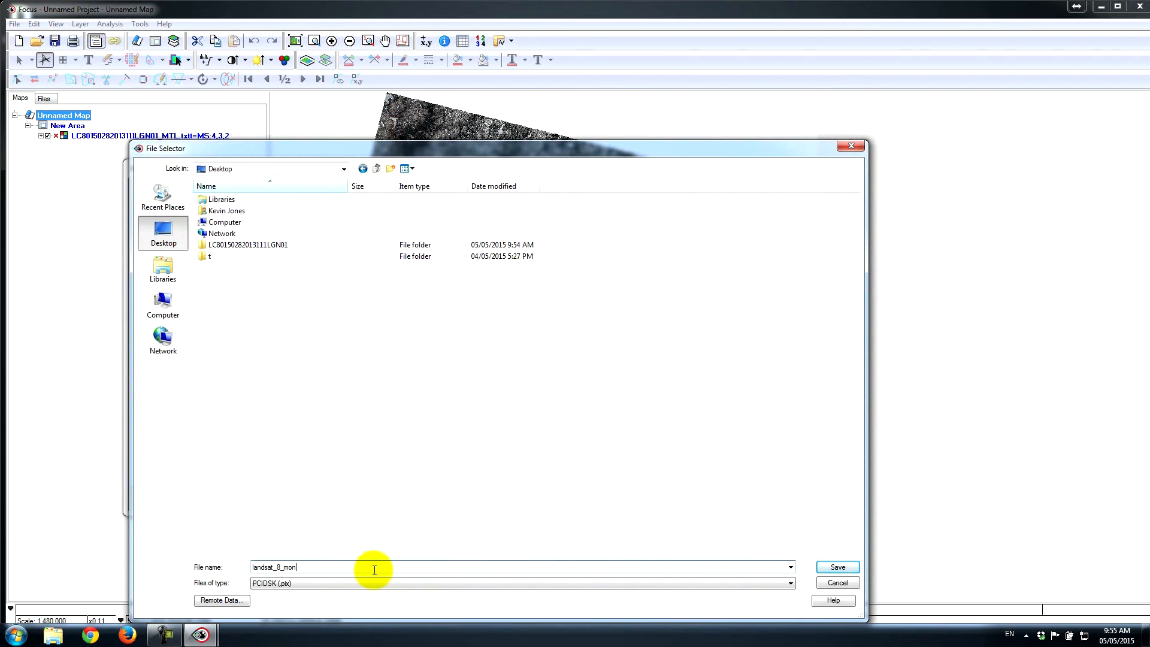
type("treal")
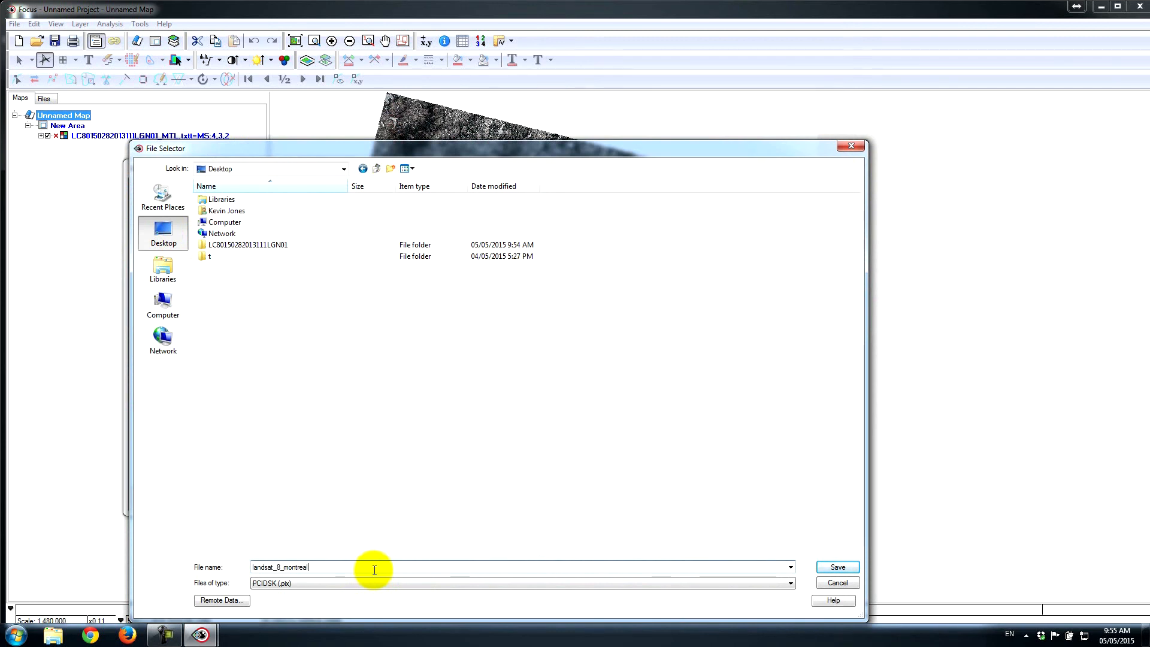
left_click(836, 566)
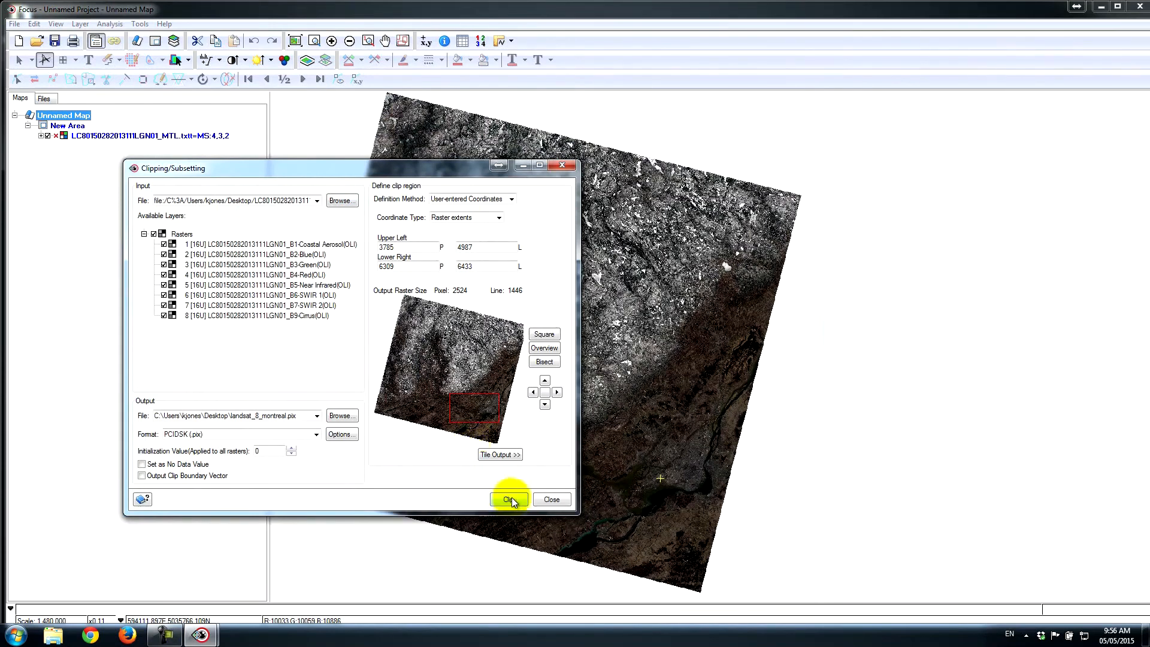
Run the clip to write landsat_8_montreal.pix
left_click(509, 500)
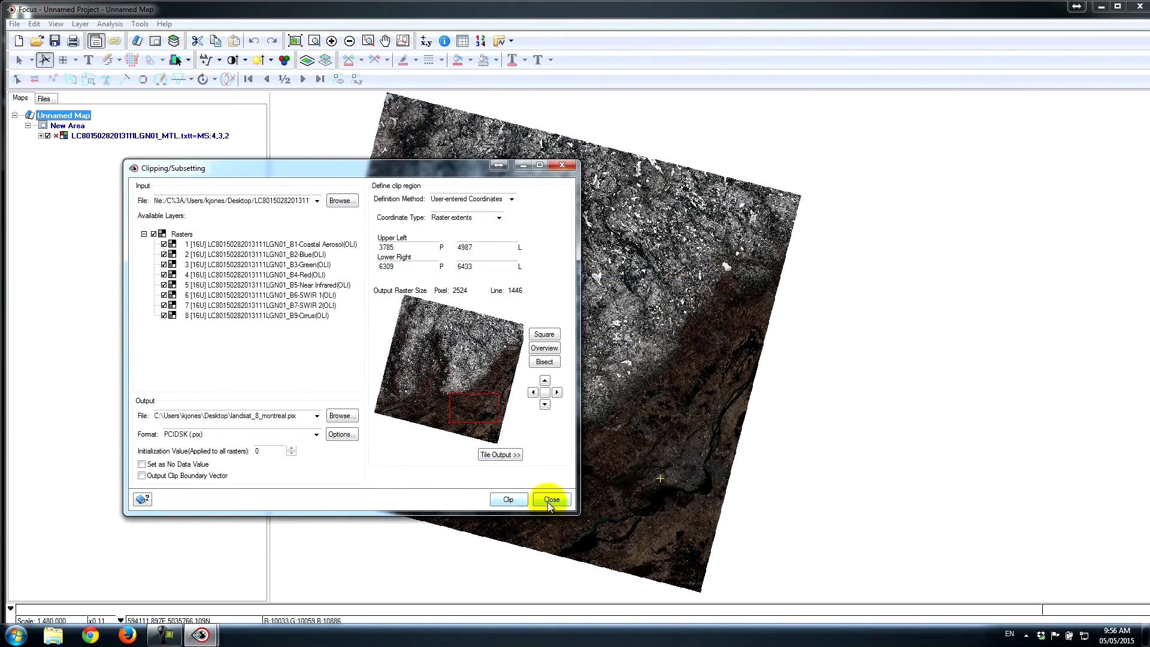
mouse_move(193, 323)
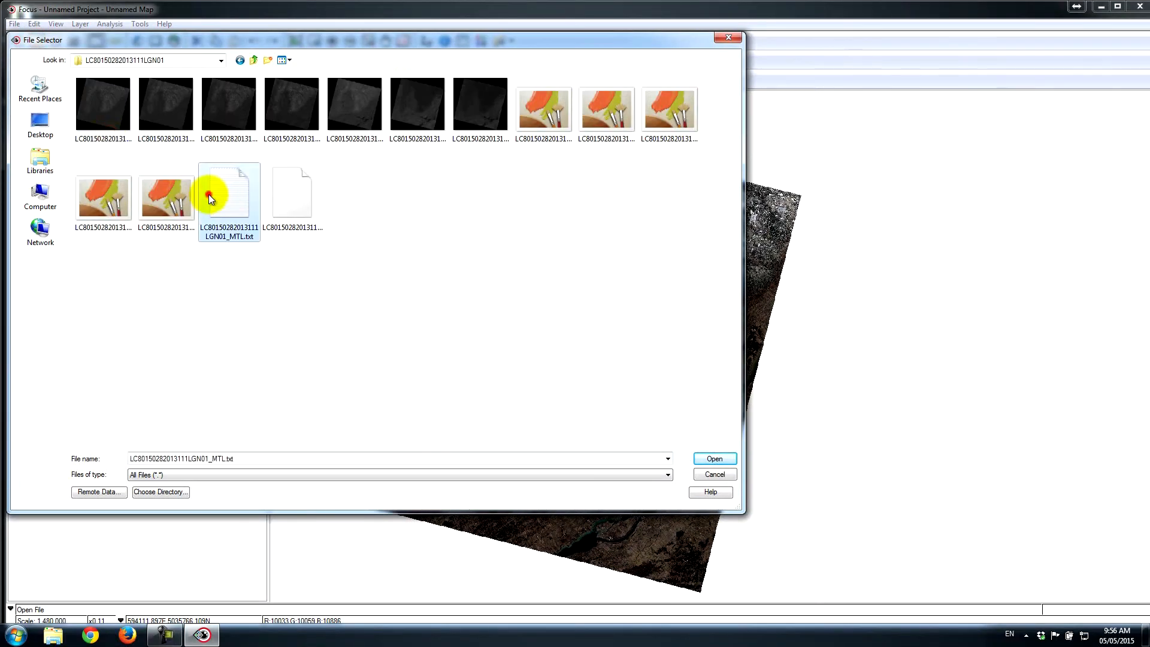
Load the scene's panchromatic channel, then browse the Layer, Analysis and Tools menus
left_click(713, 458)
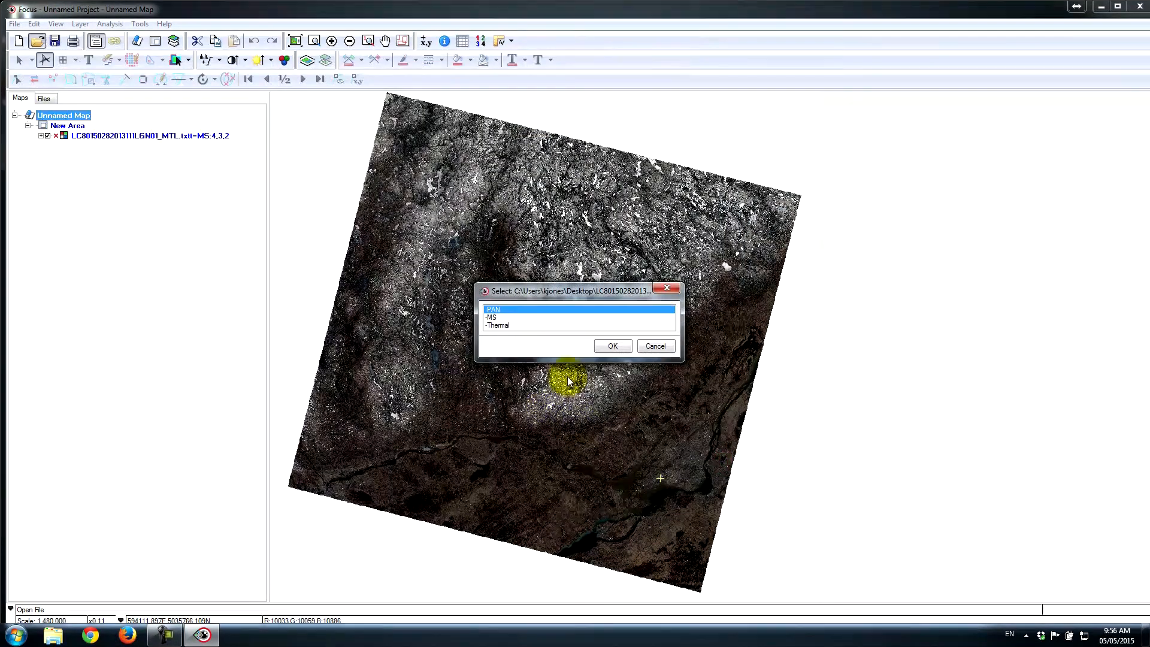
left_click(612, 345)
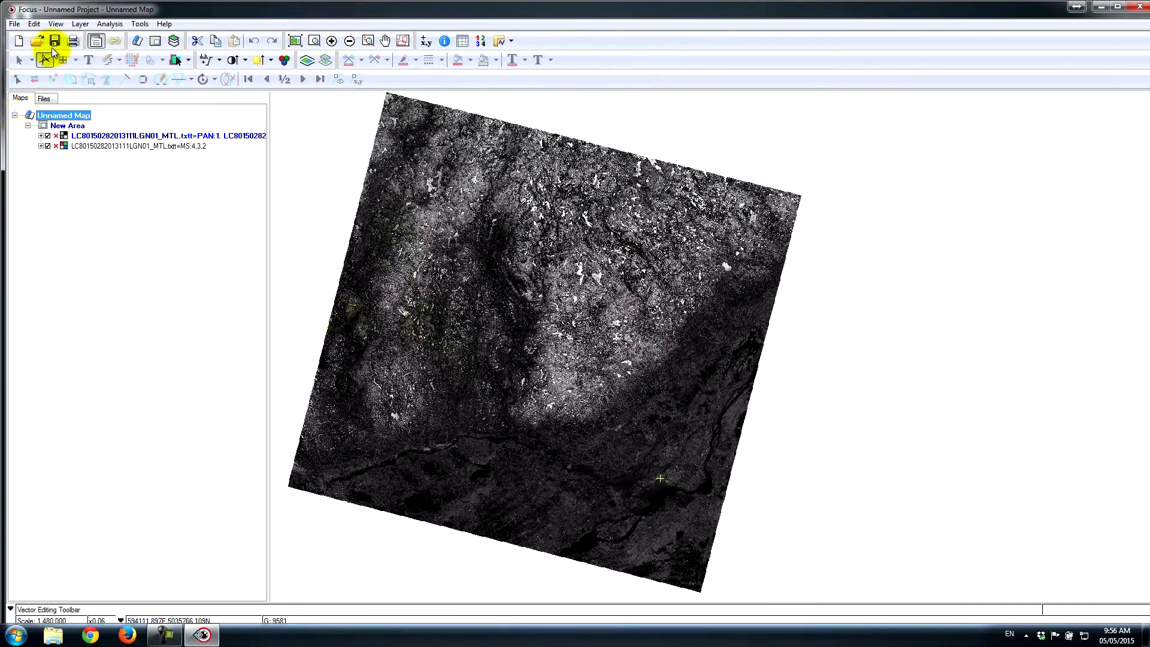
left_click(80, 24)
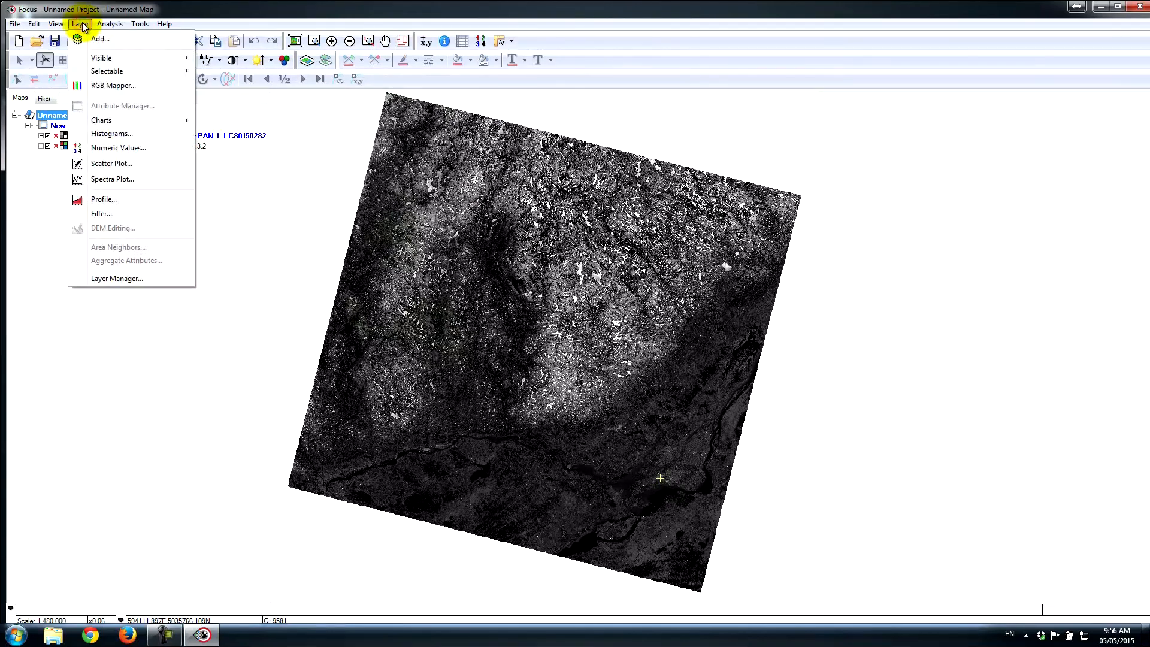
left_click(109, 23)
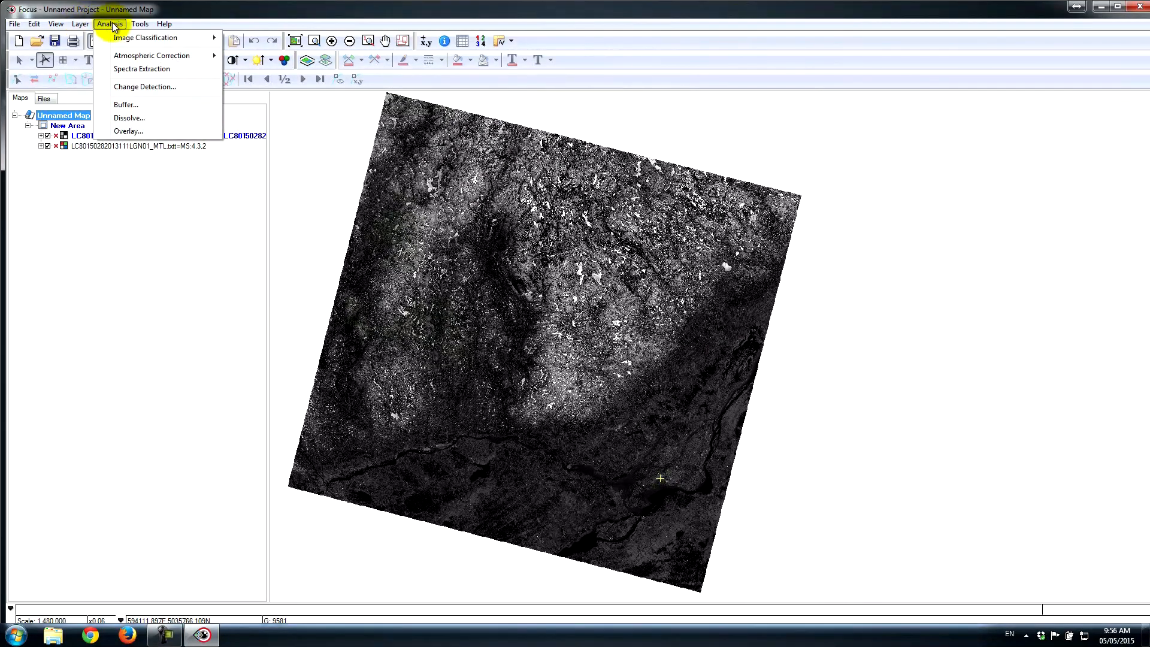
left_click(138, 24)
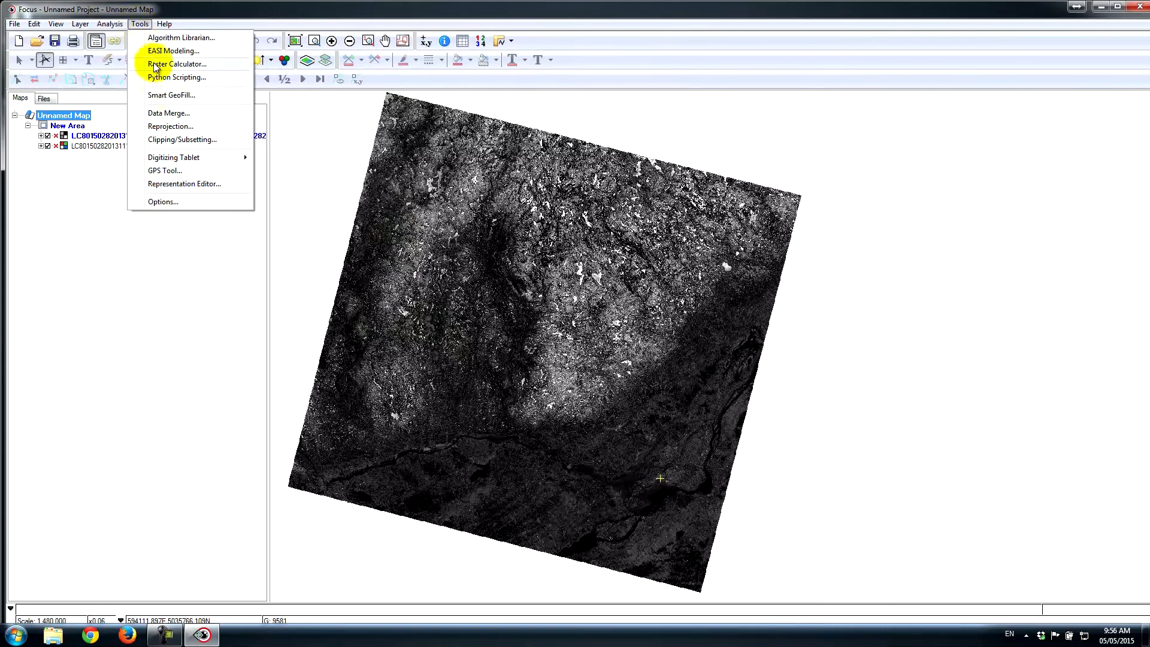
mouse_move(182, 139)
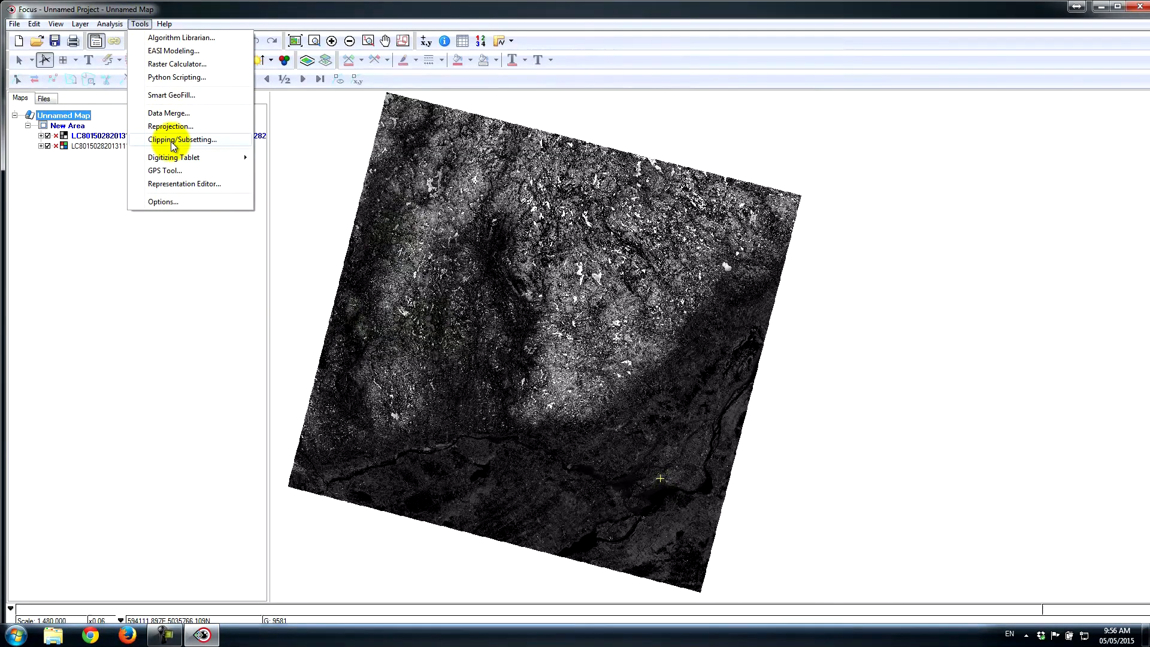
Clip the panchromatic raster using landsat_8_montreal.pix's extent (5048 by 2892 pixels)
left_click(183, 140)
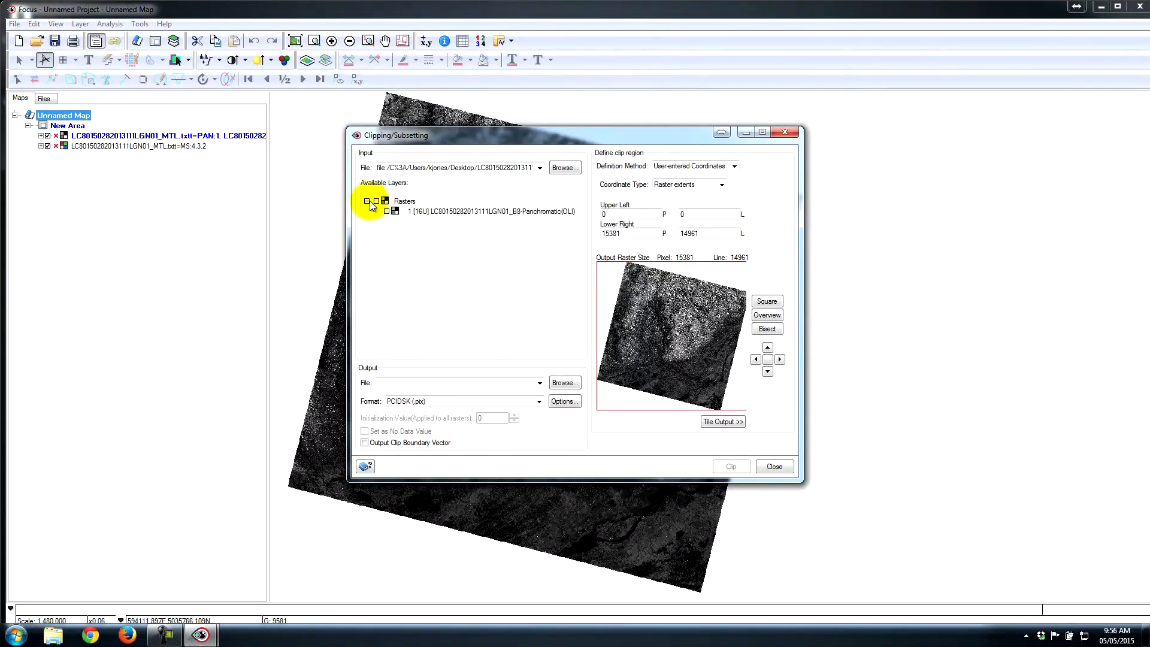
left_click(366, 201)
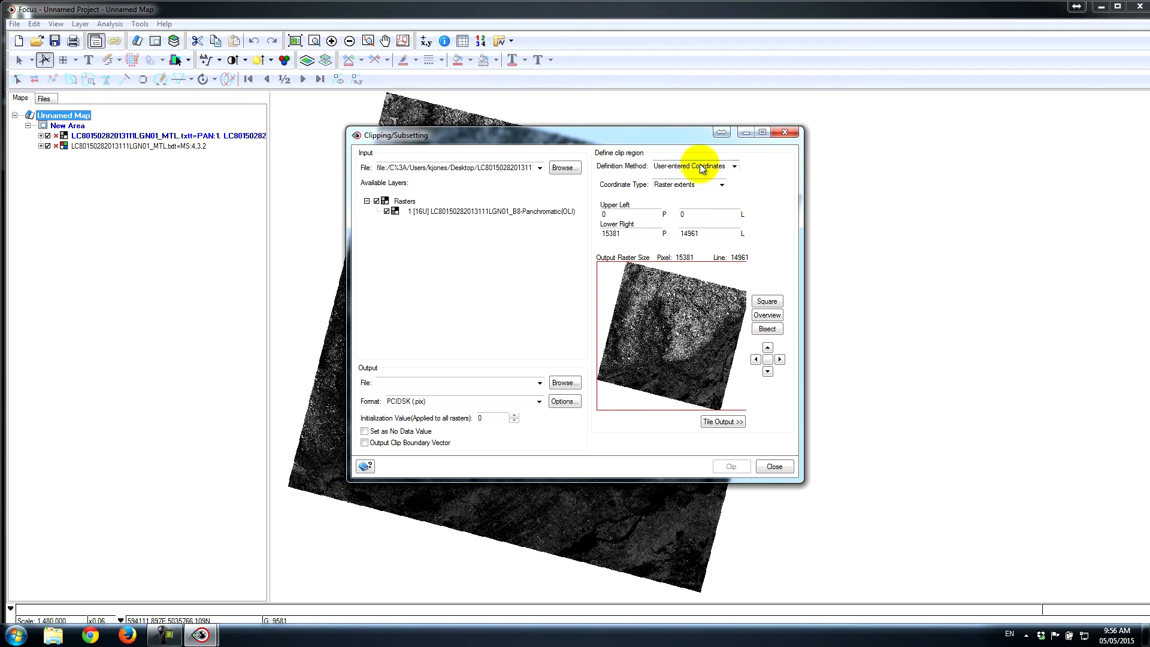
left_click(733, 166)
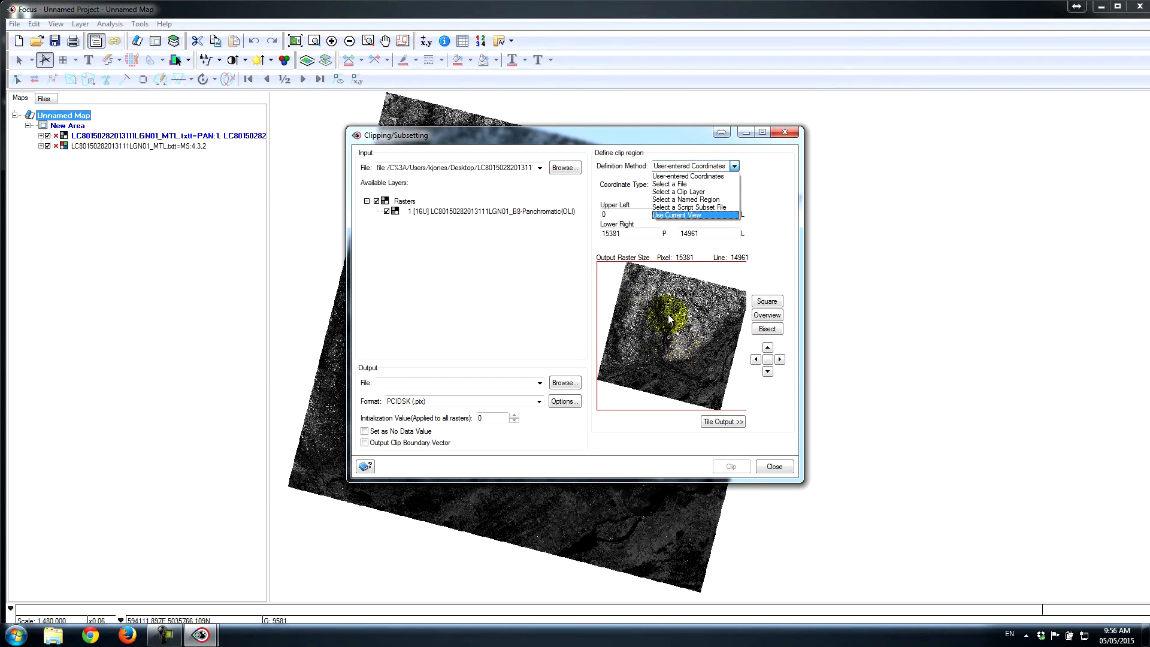
mouse_move(689, 199)
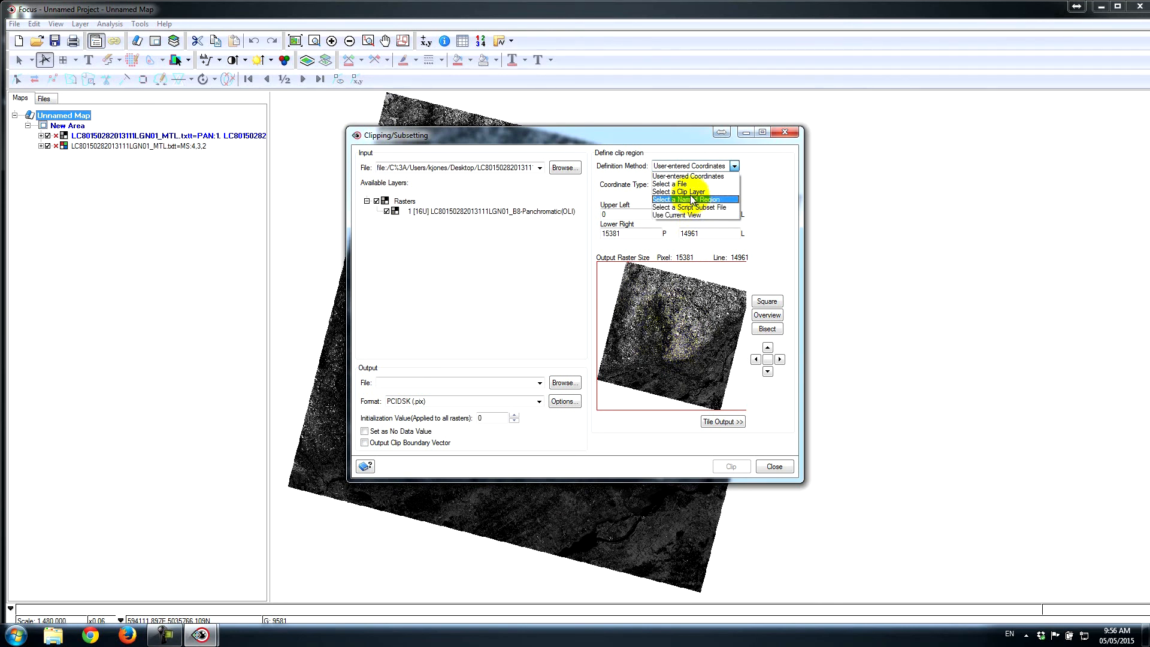
left_click(673, 174)
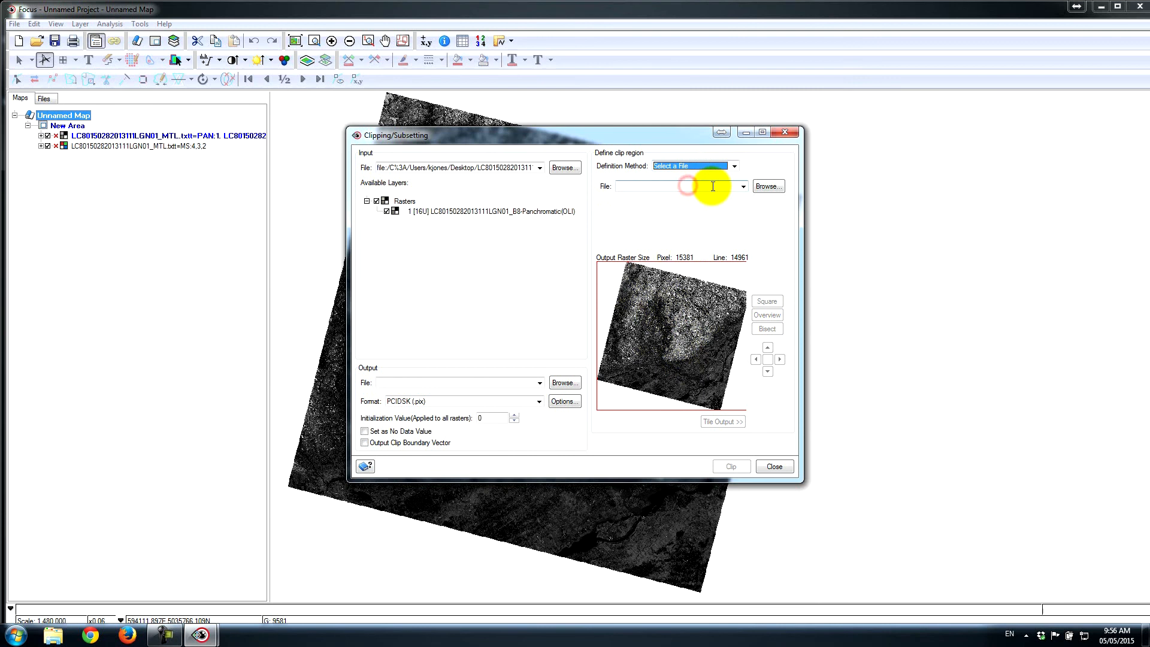
left_click(742, 186)
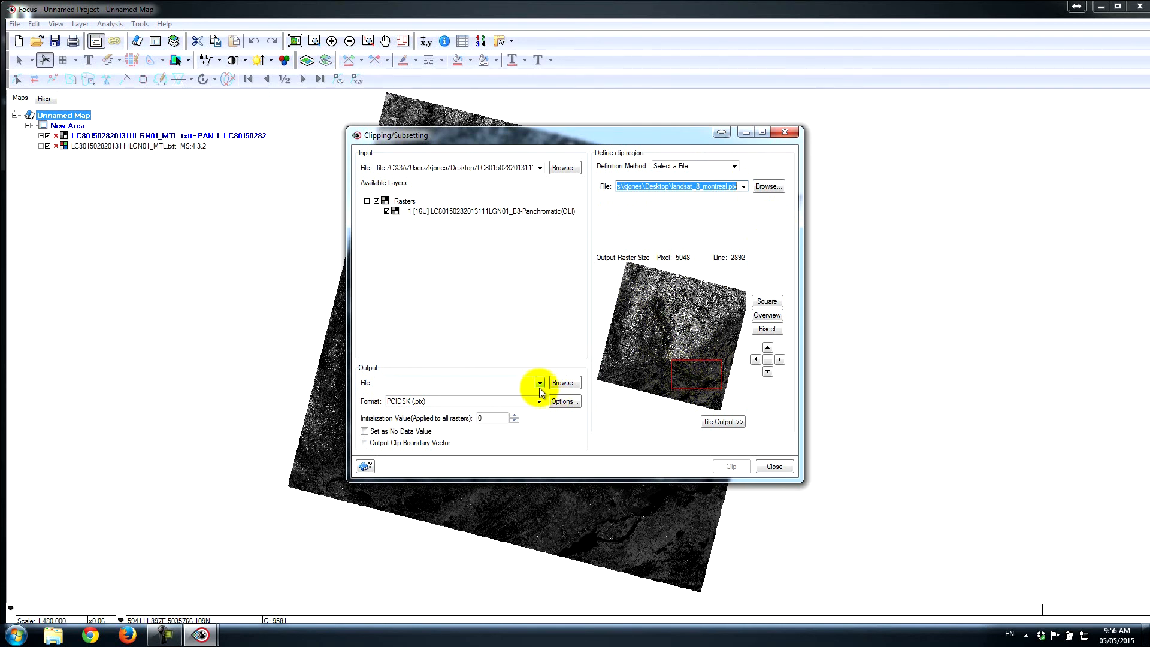
left_click(564, 382)
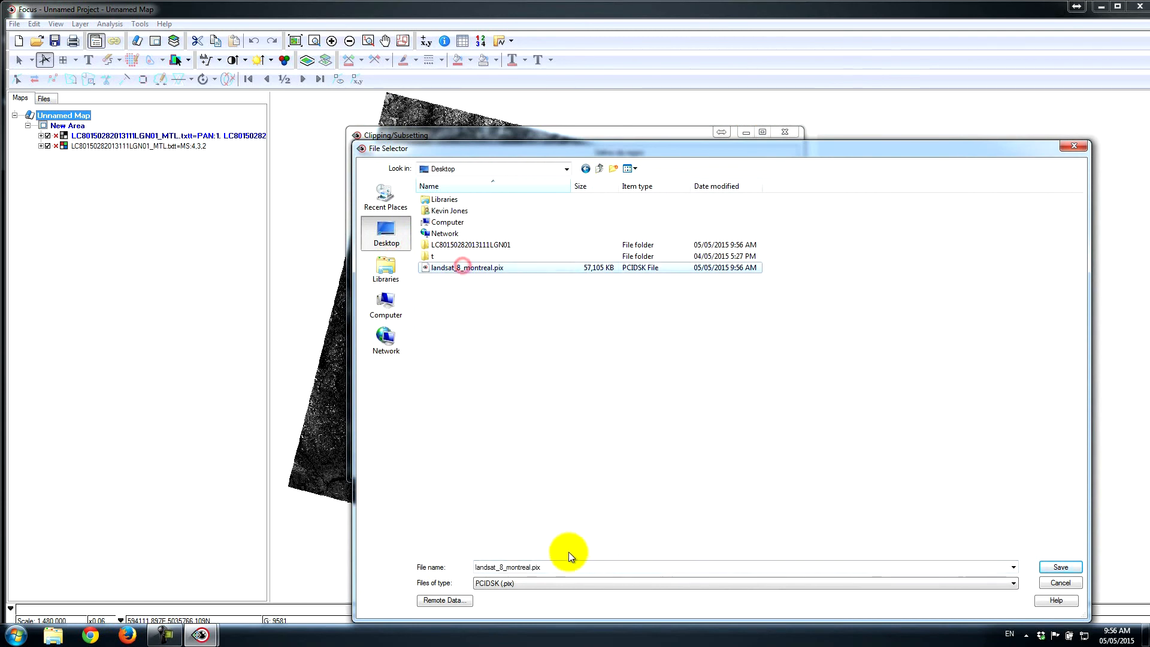
Save the pan clip as landsat_8_montreal_pan.pix on the desktop and run it
left_click(572, 567)
type("_pan")
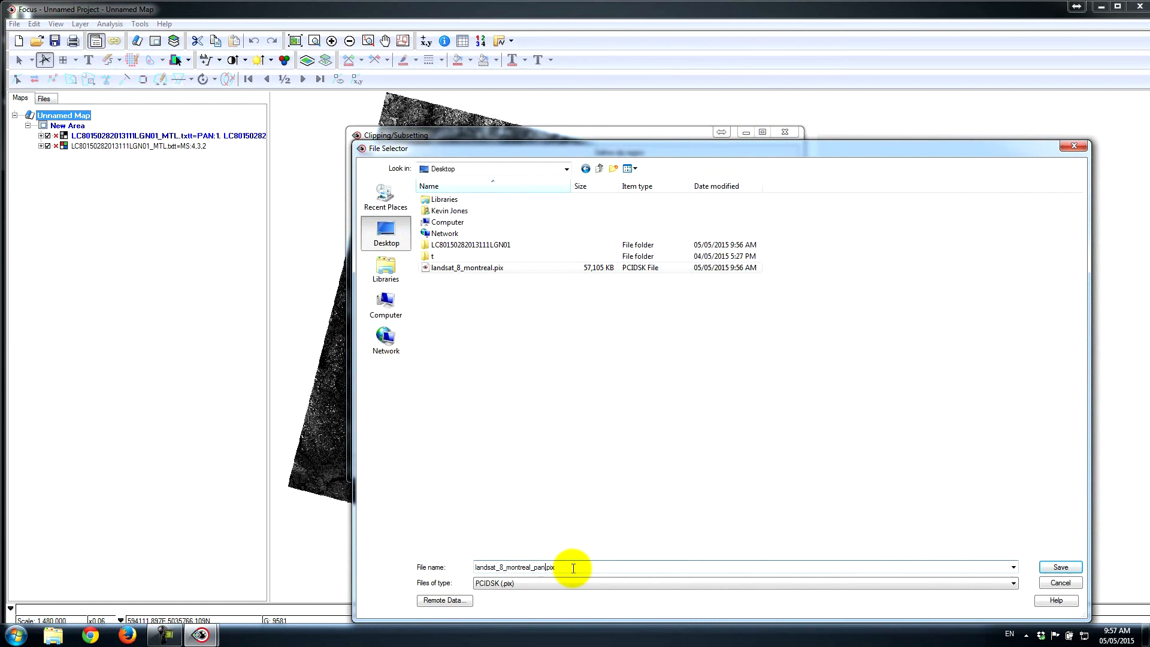
left_click(1058, 567)
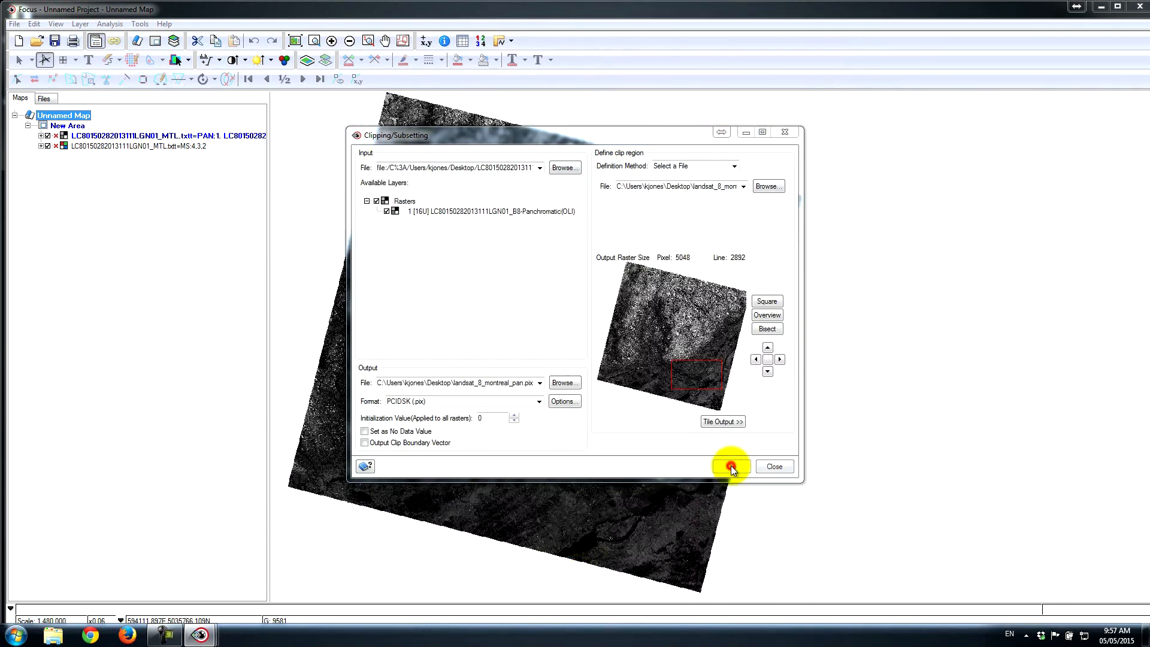
left_click(730, 466)
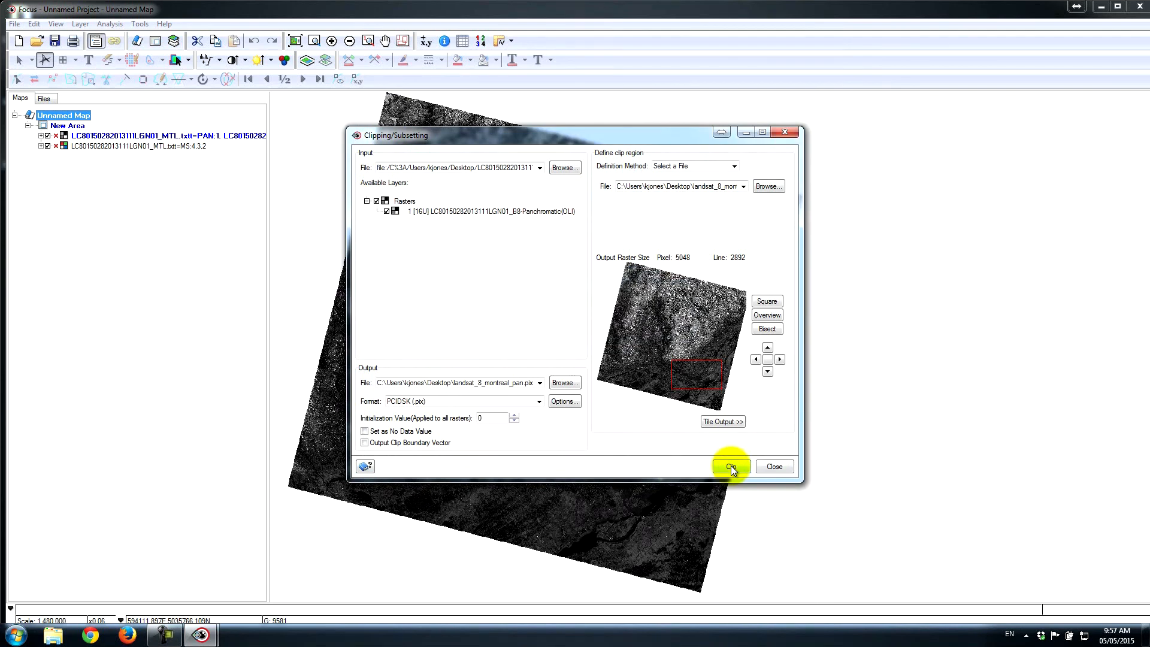
mouse_move(774, 466)
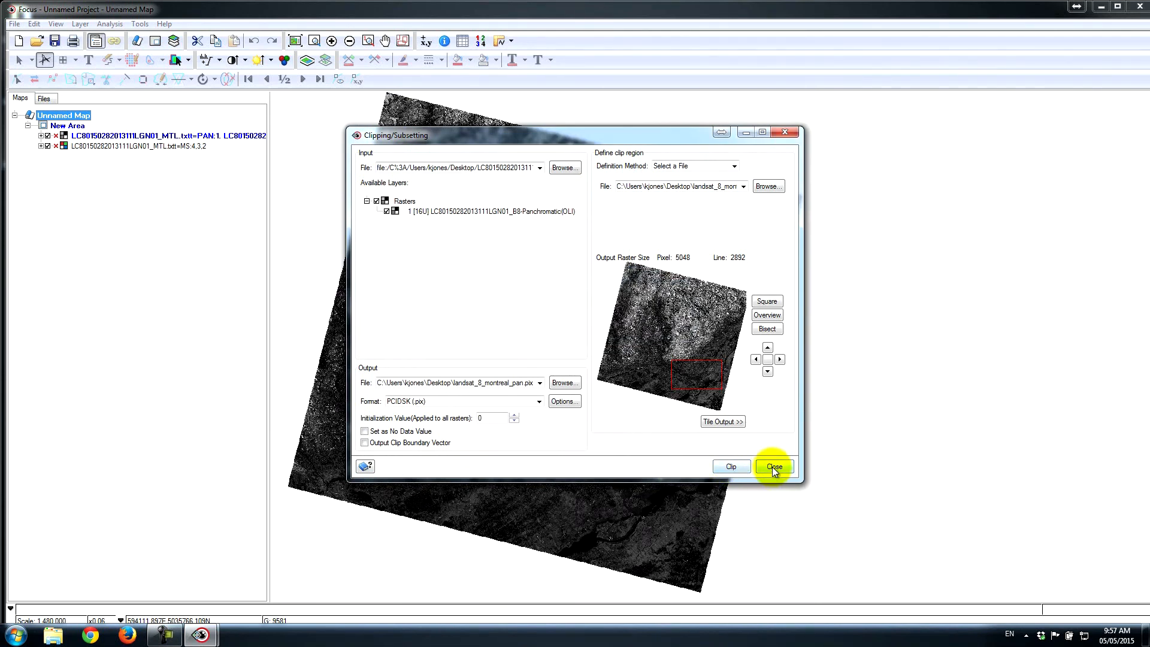
left_click(737, 166)
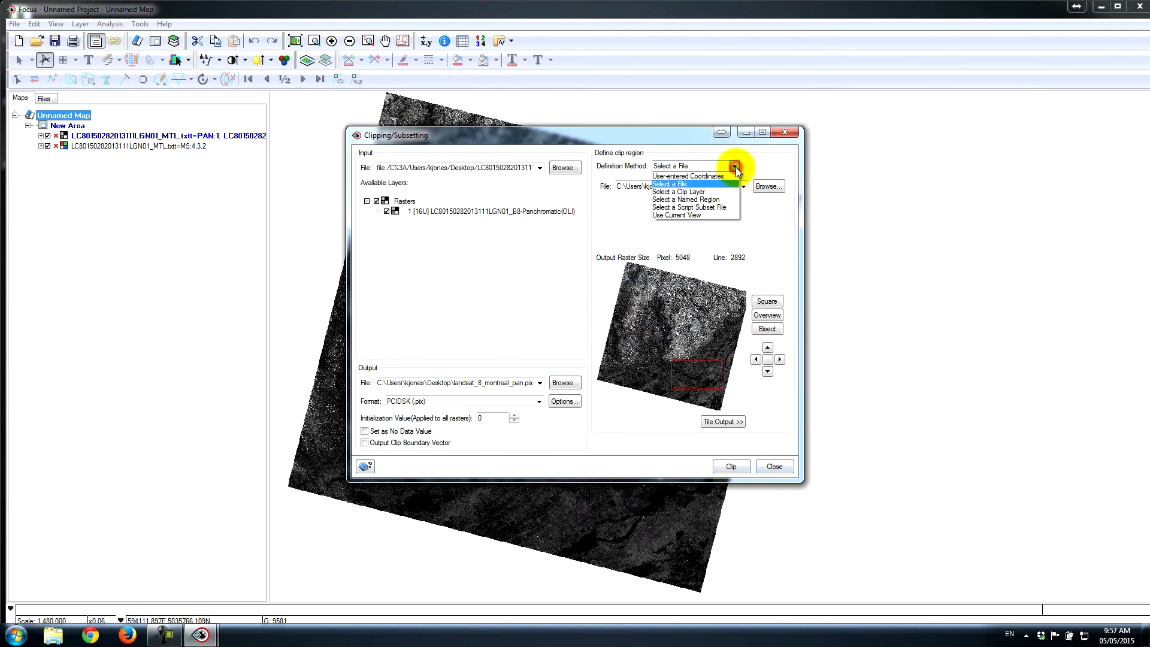
mouse_move(686, 191)
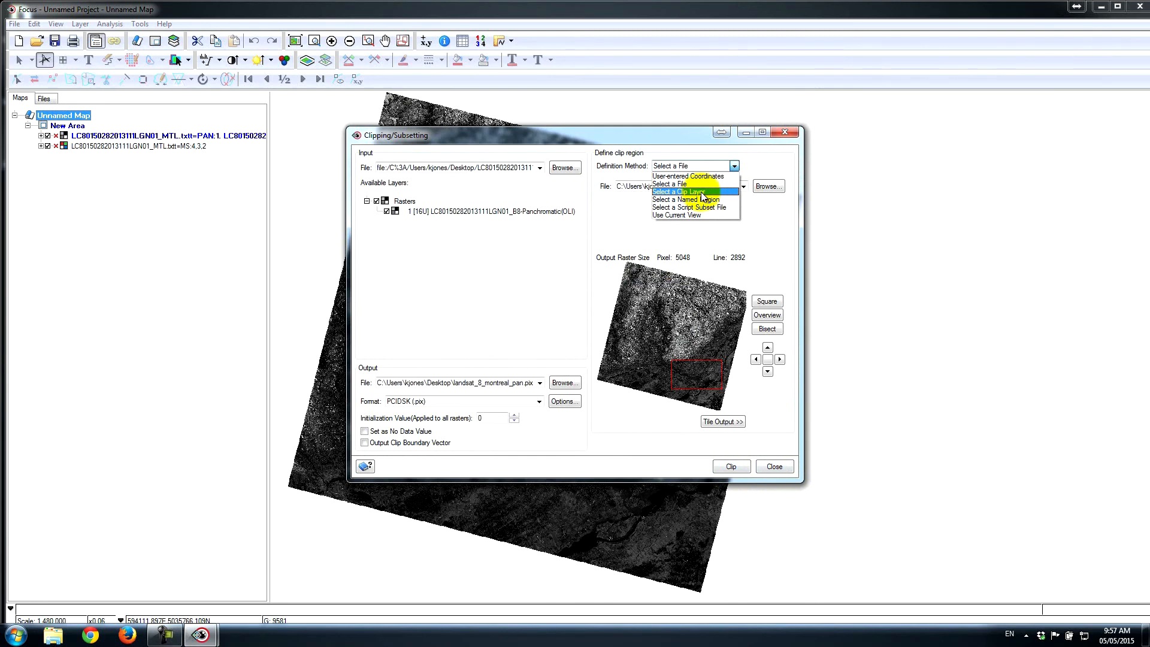
mouse_move(682, 191)
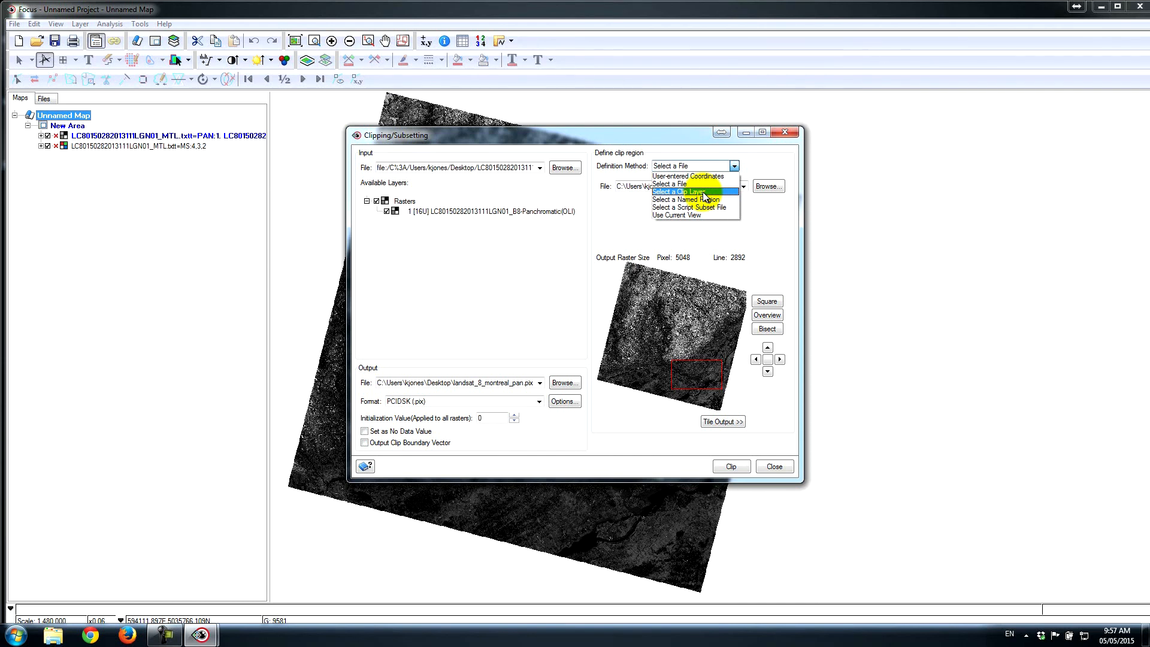
mouse_move(688, 199)
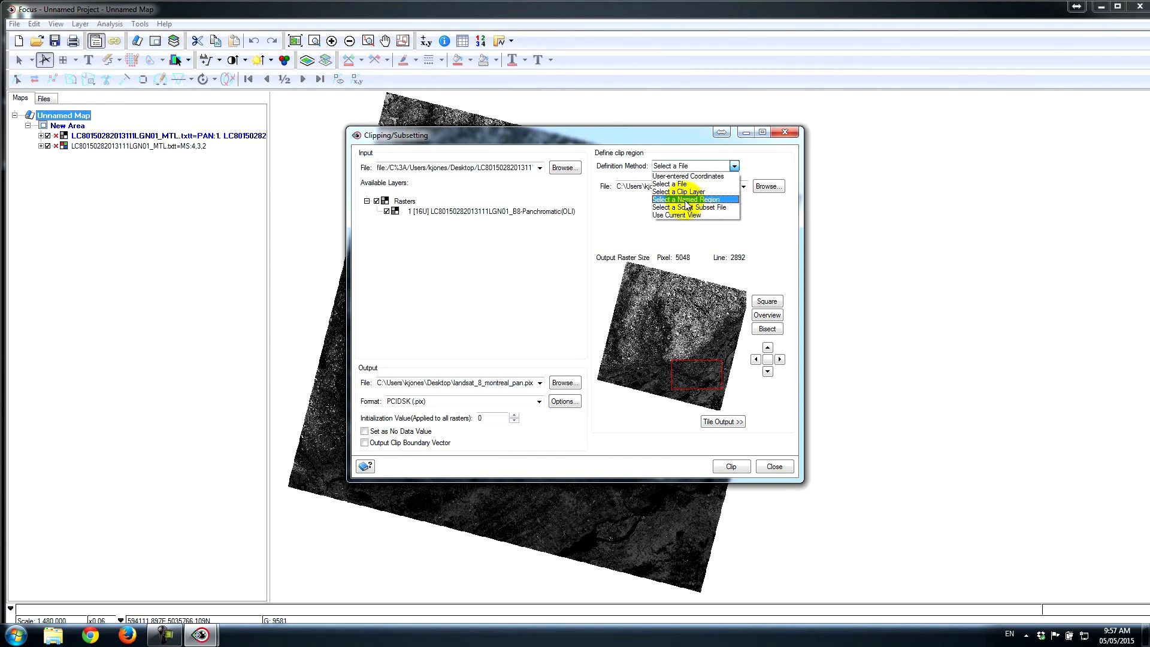
mouse_move(682, 206)
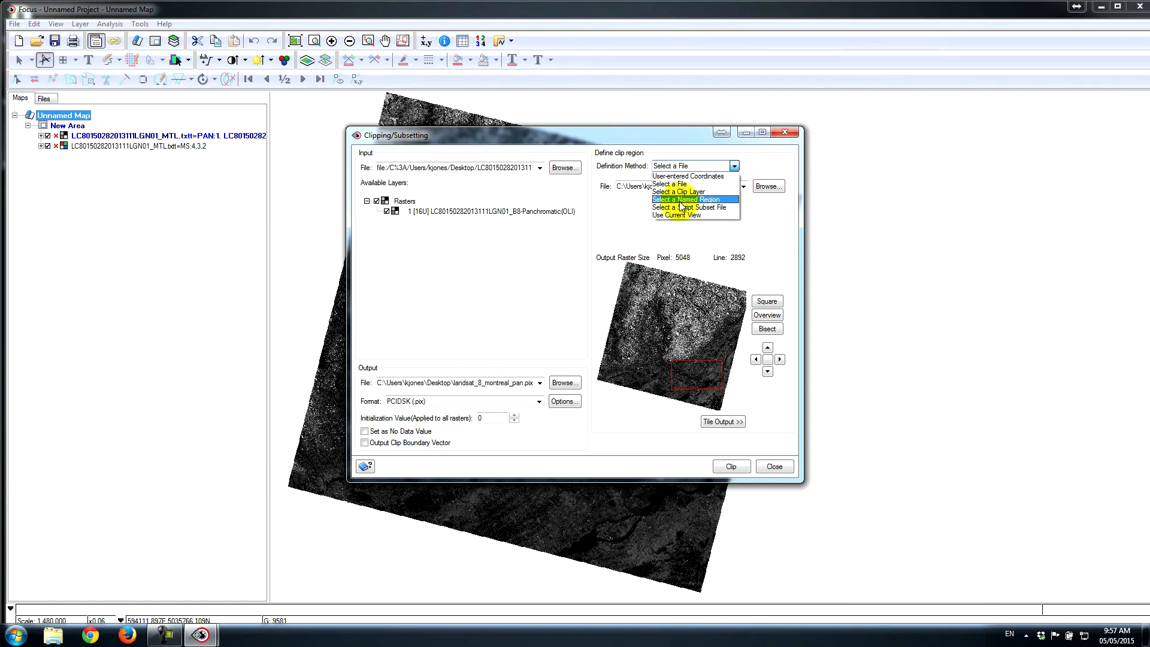
mouse_move(686, 207)
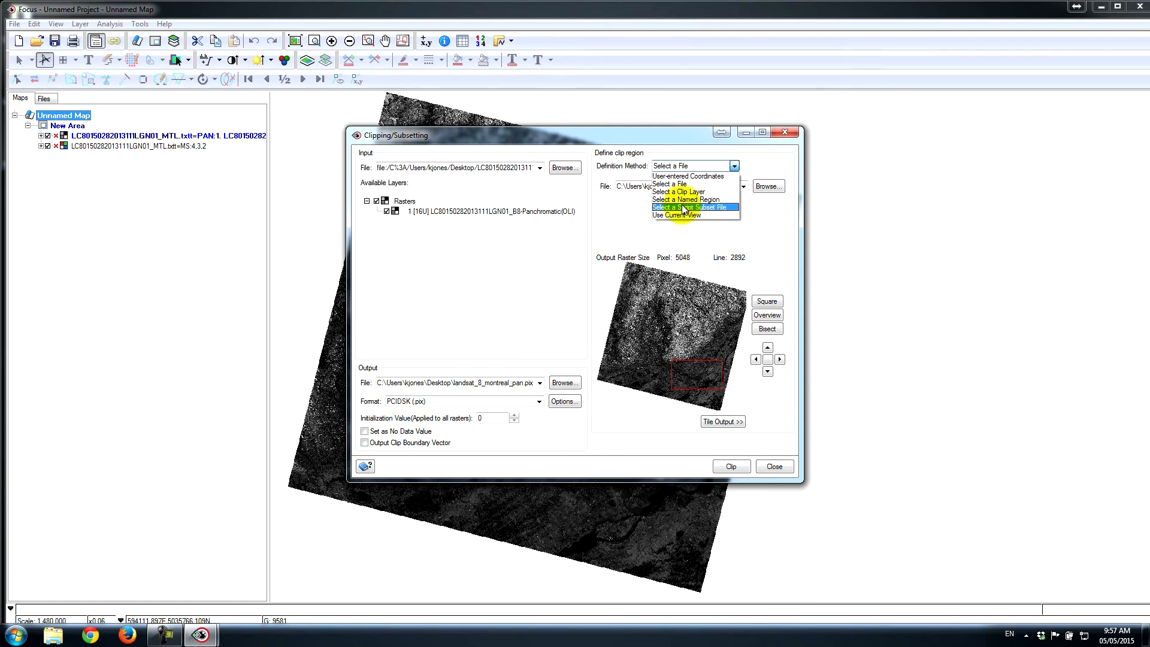
mouse_move(667, 211)
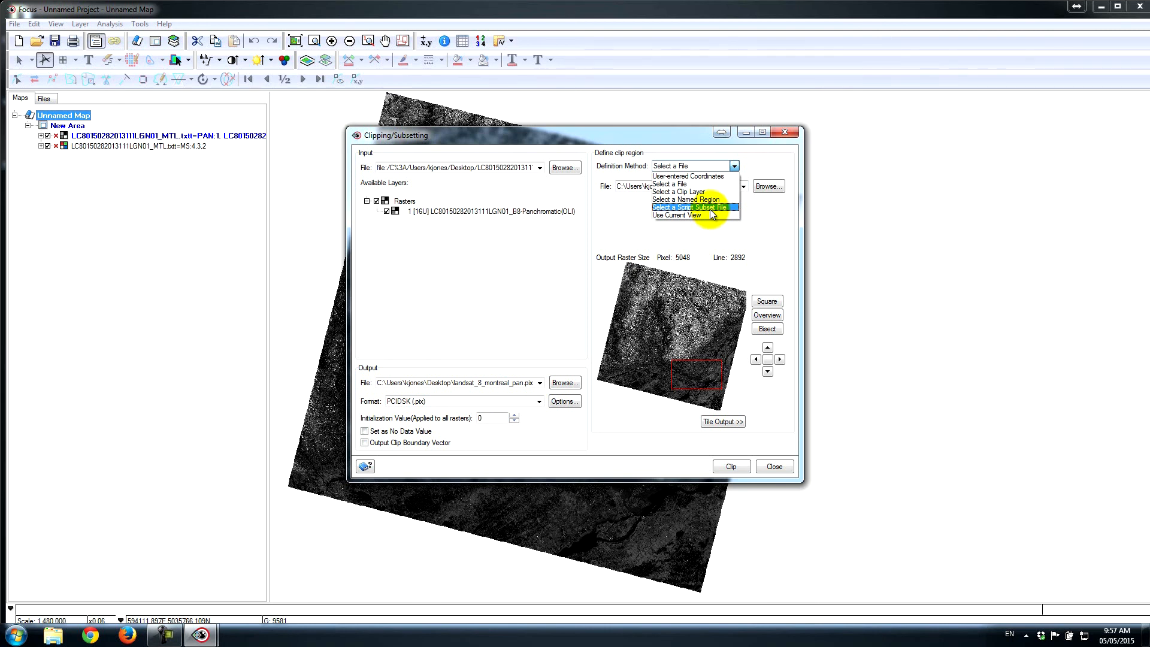
mouse_move(704, 218)
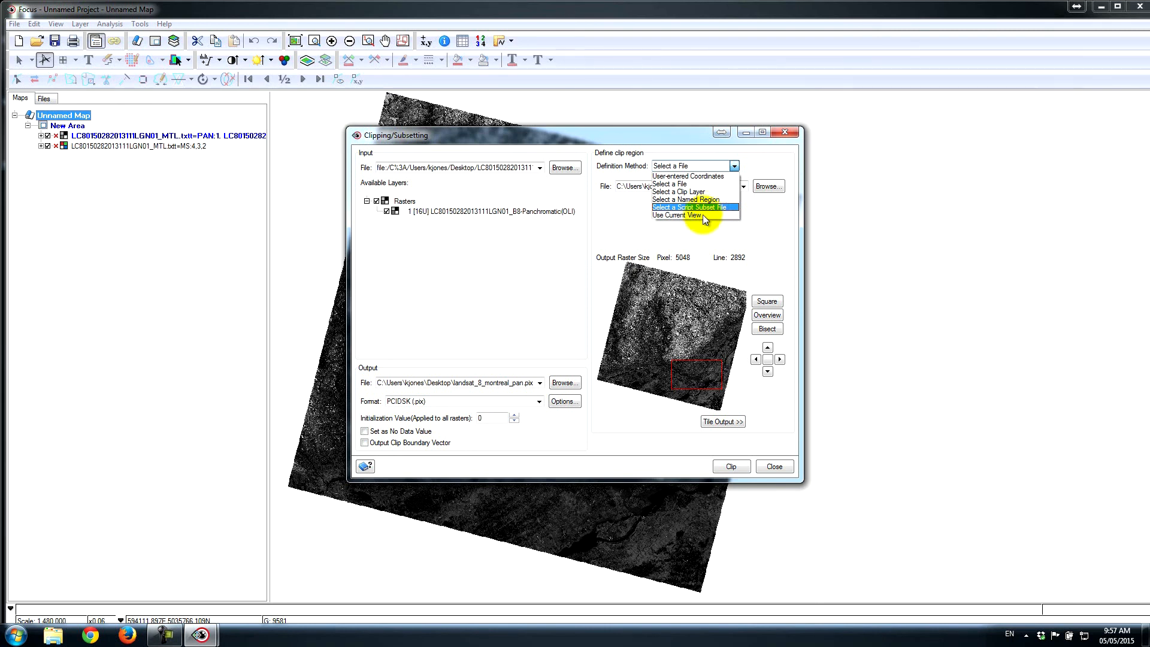
left_click(669, 166)
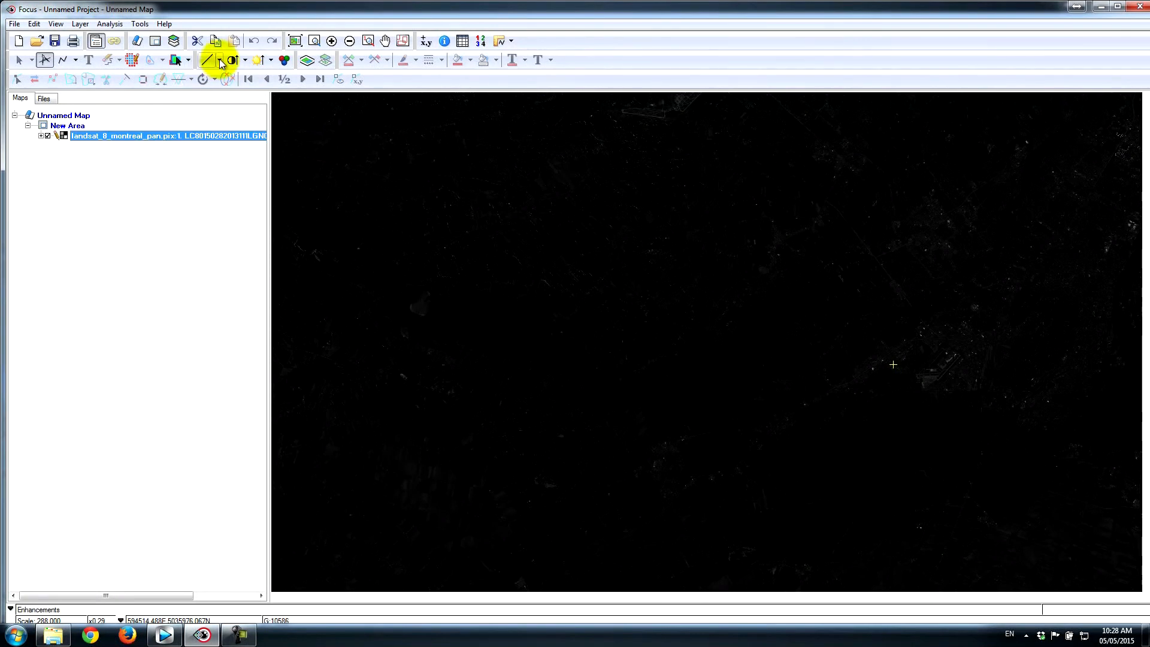
Apply a contrast enhancement to the pan subset and zoom in on Montreal's airport
left_click(219, 79)
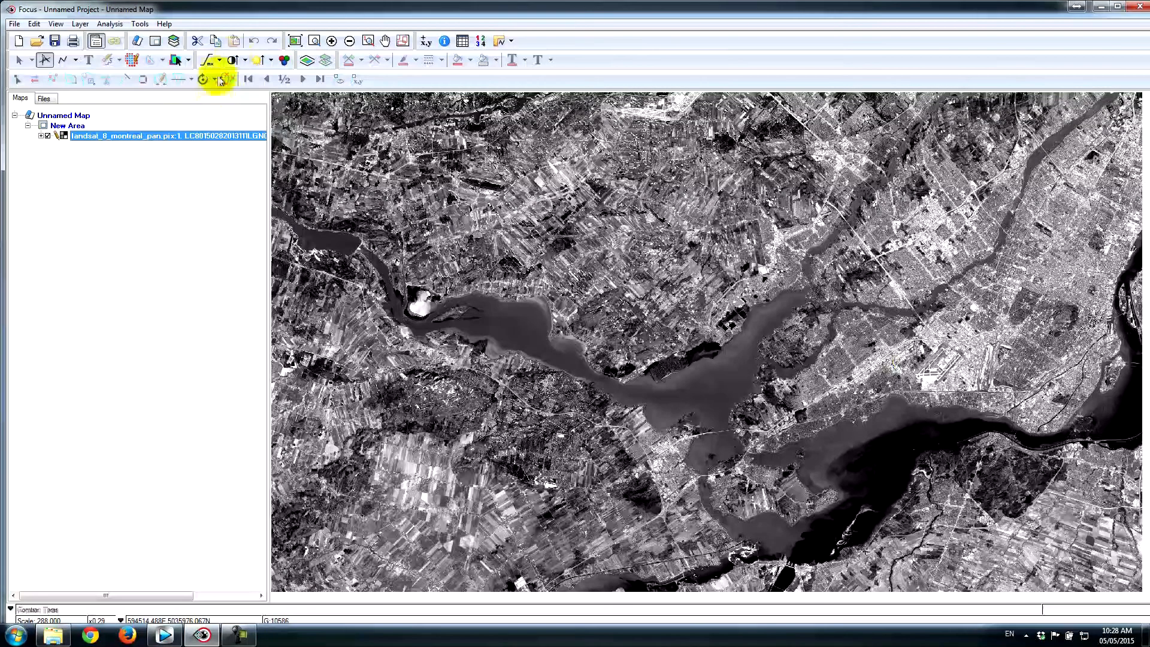
left_click(926, 336)
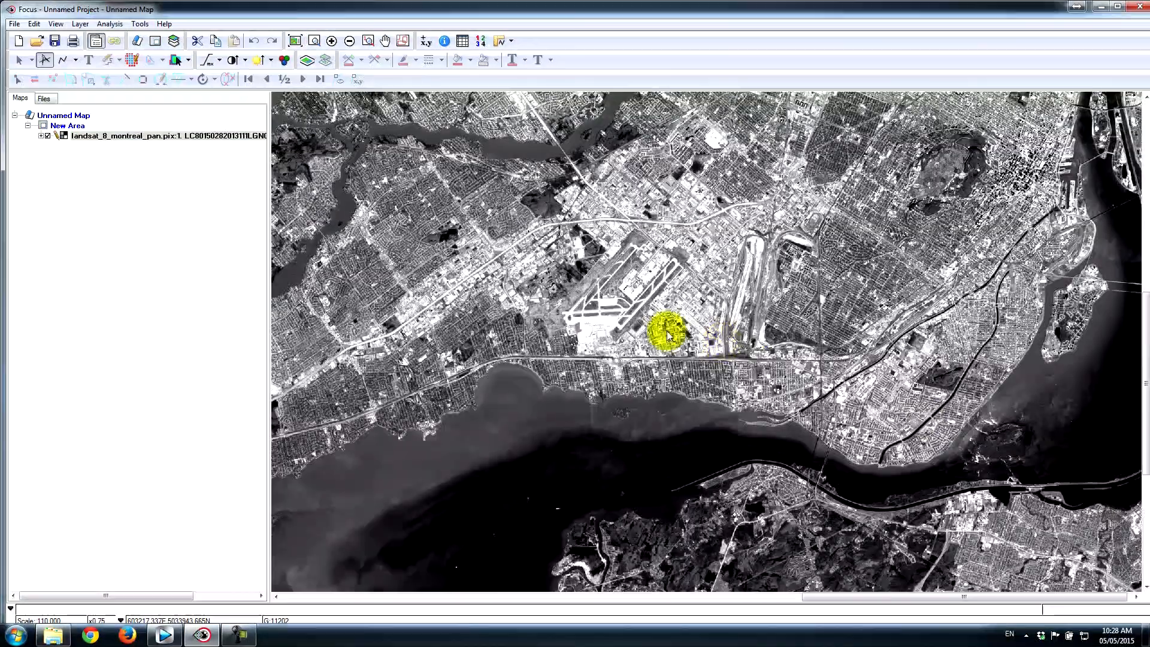
left_click(366, 40)
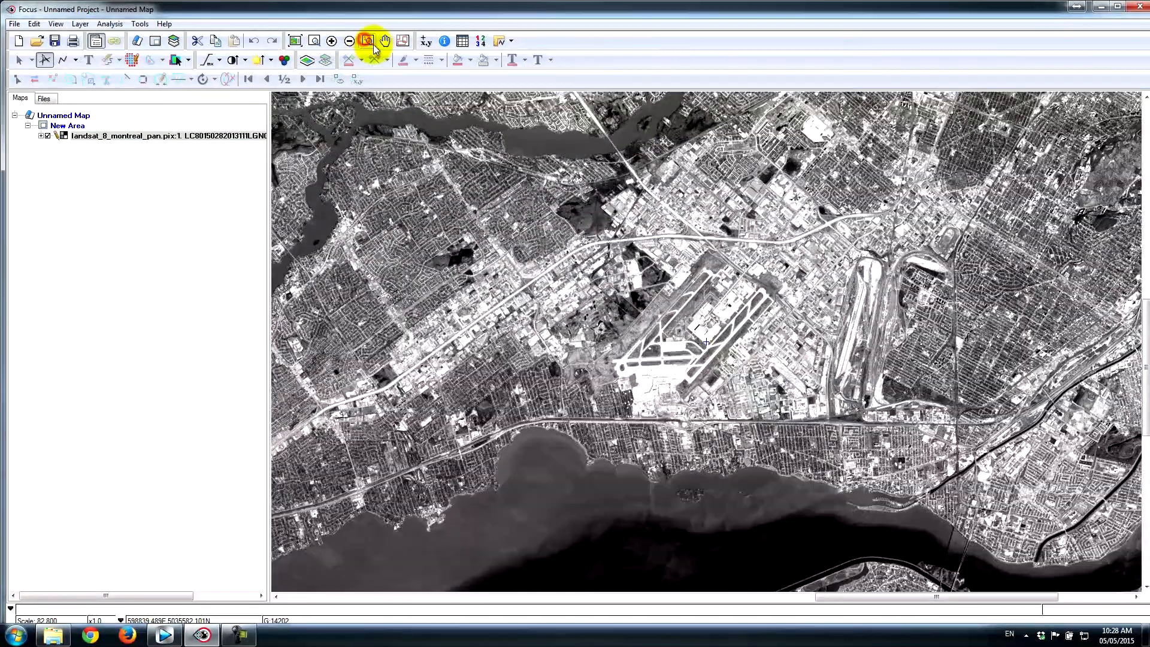